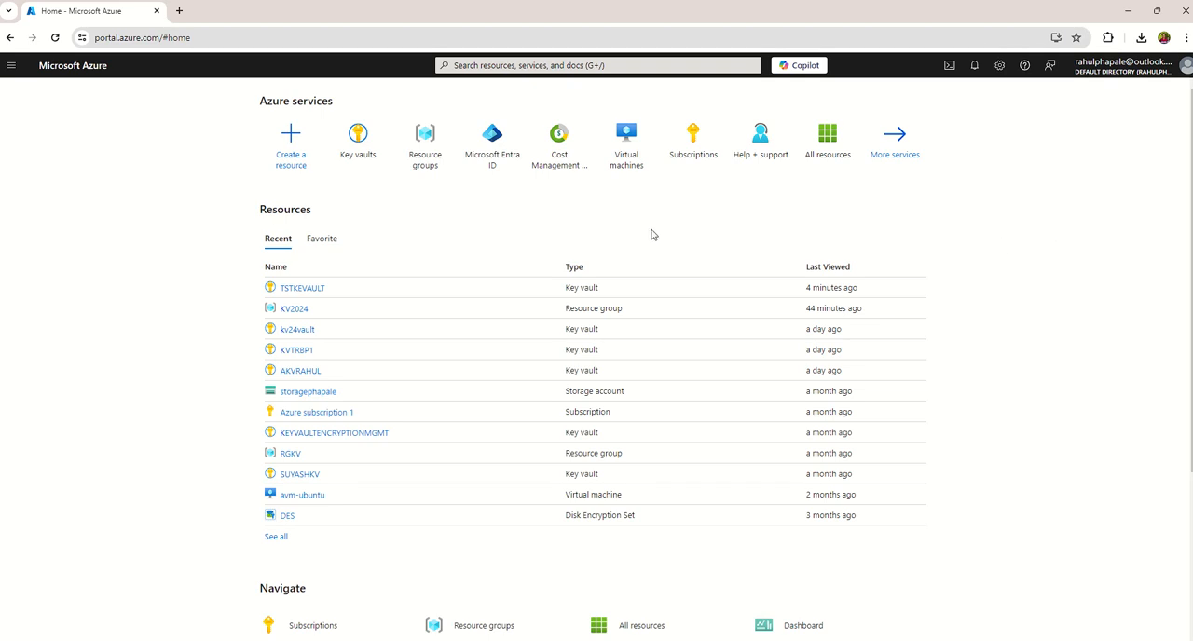
mouse_move(615, 227)
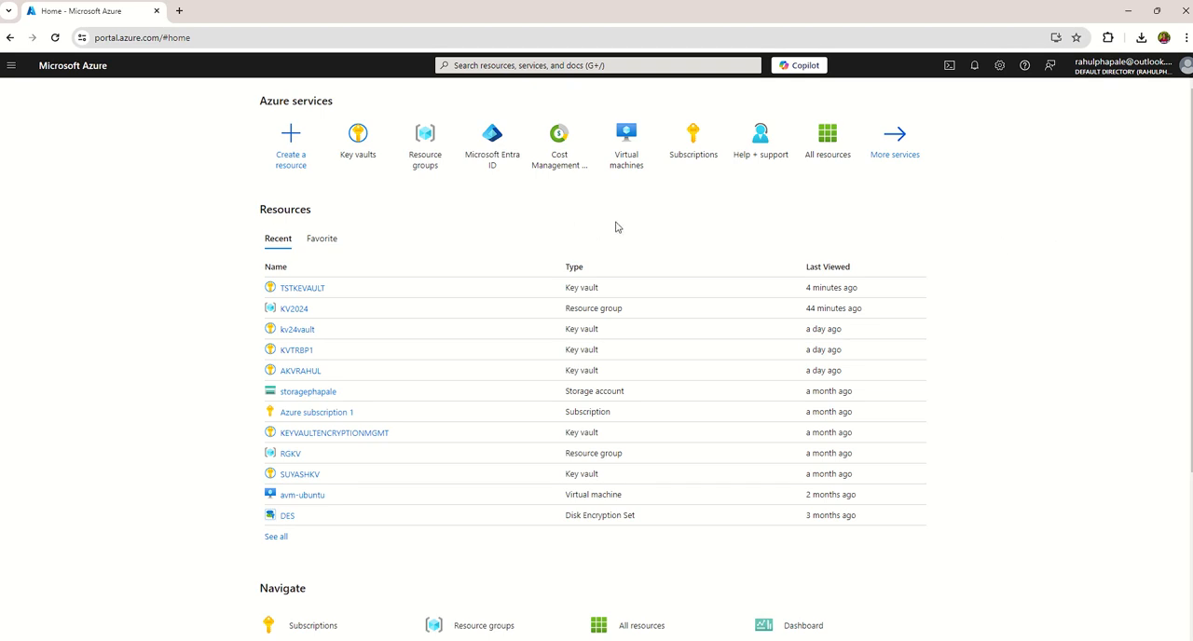
mouse_move(949, 227)
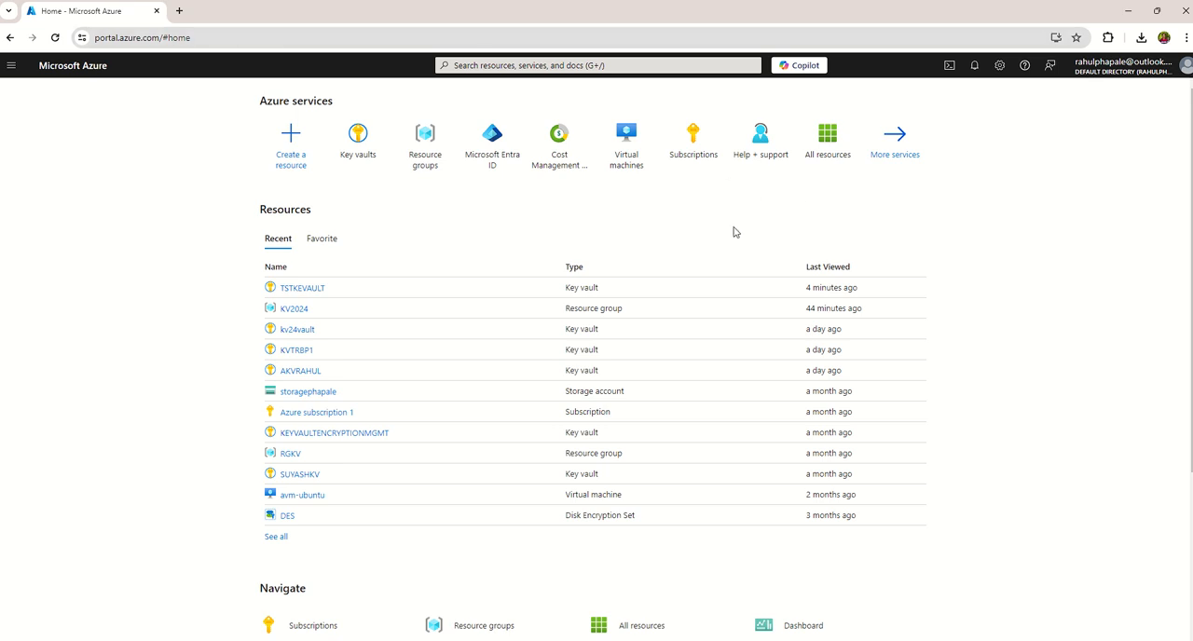
Search the portal for 'key vault' and show the Key vaults list.
click(597, 66)
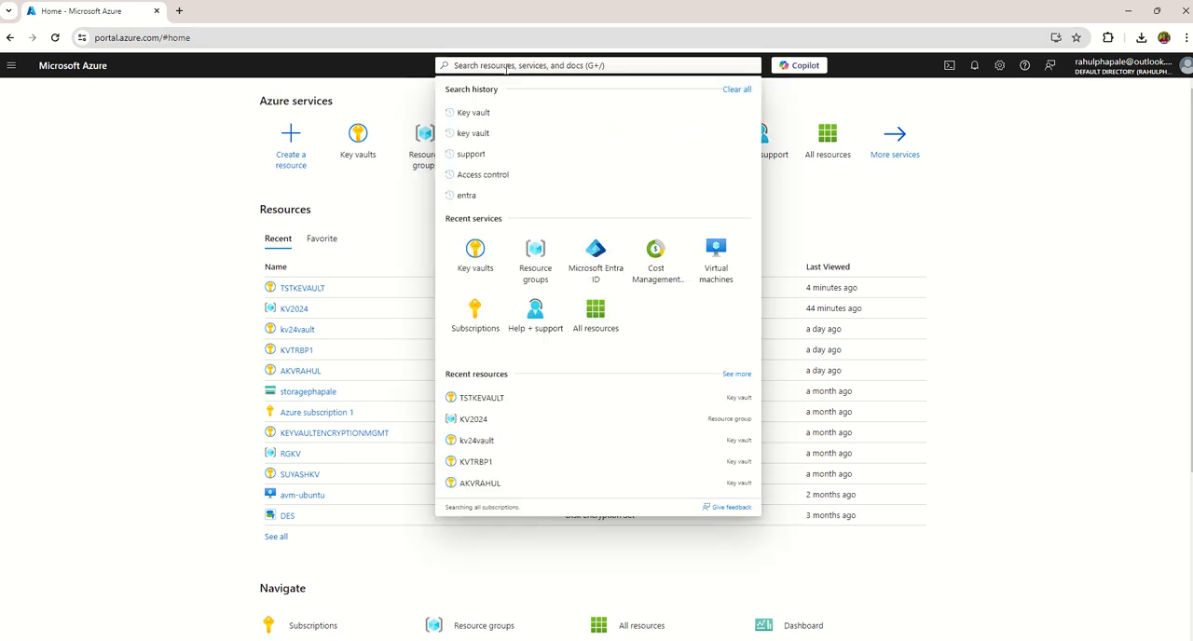
text(key va)
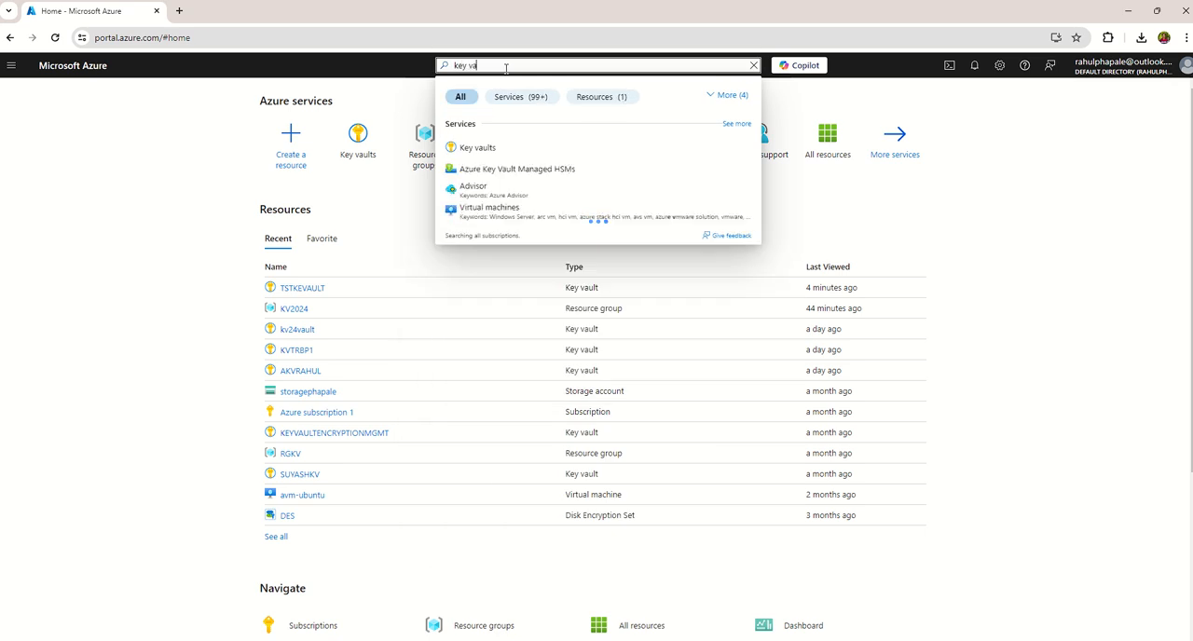
text(ult)
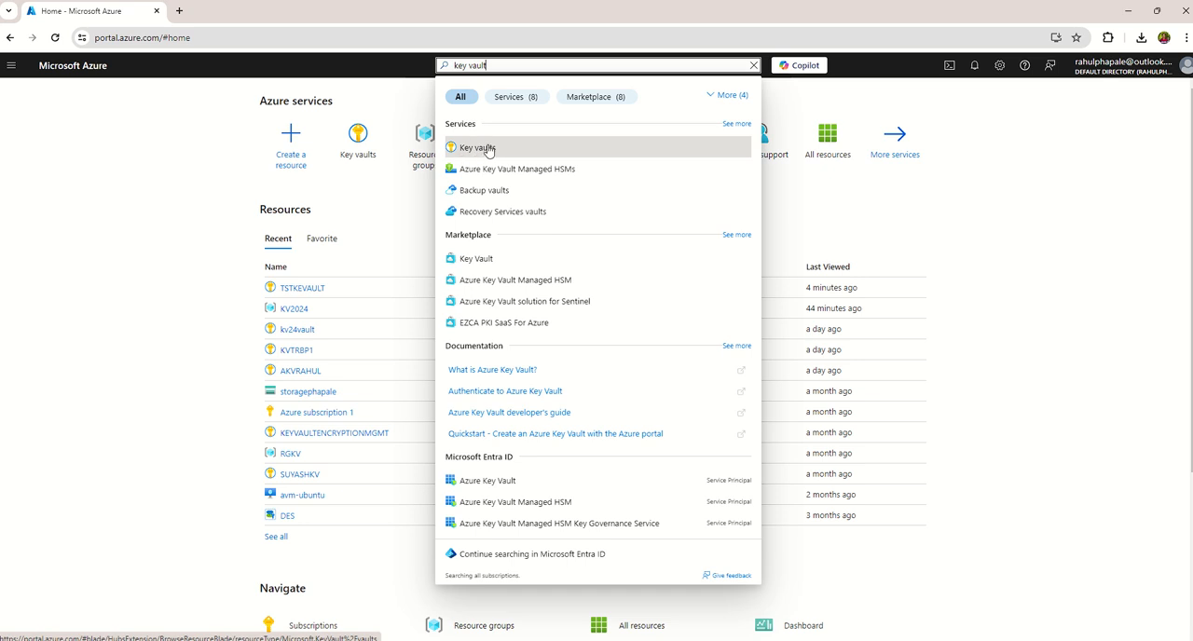
mouse_move(494, 153)
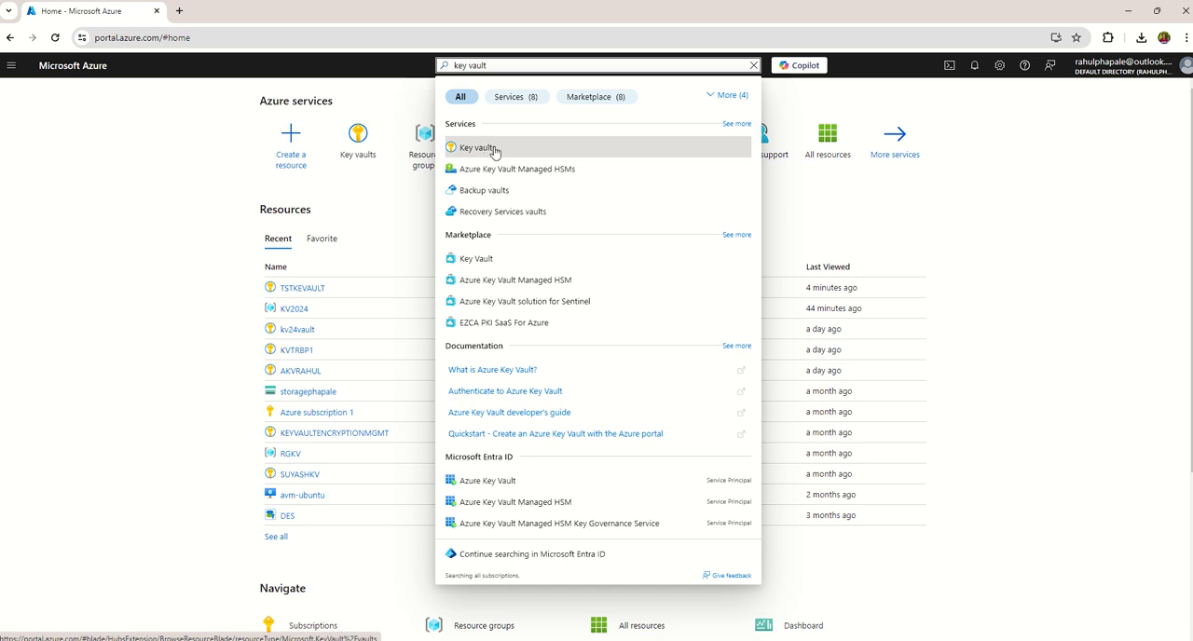
click(477, 147)
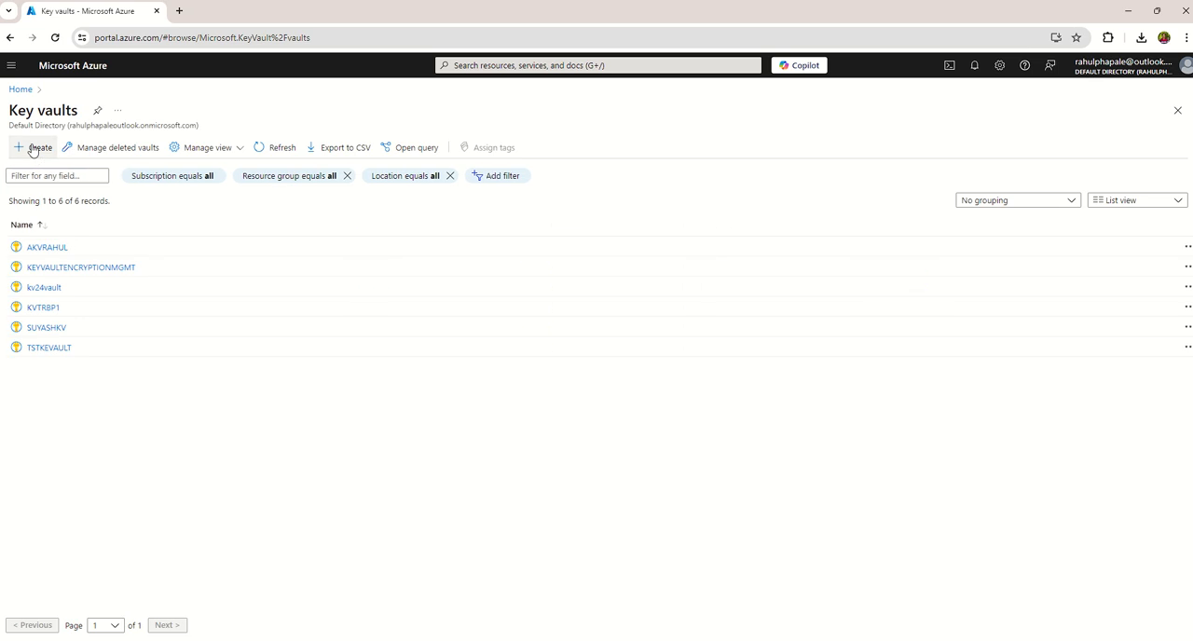
Start a new key vault in resource group KV2024 named KVENCRYPTION1.
click(35, 148)
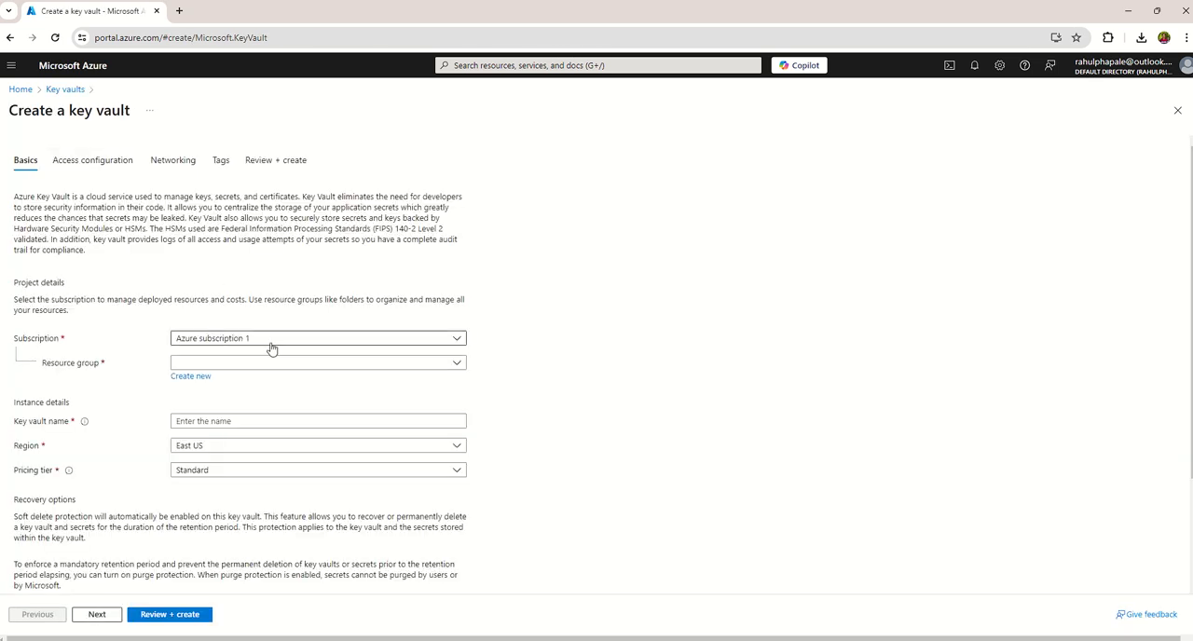
click(317, 362)
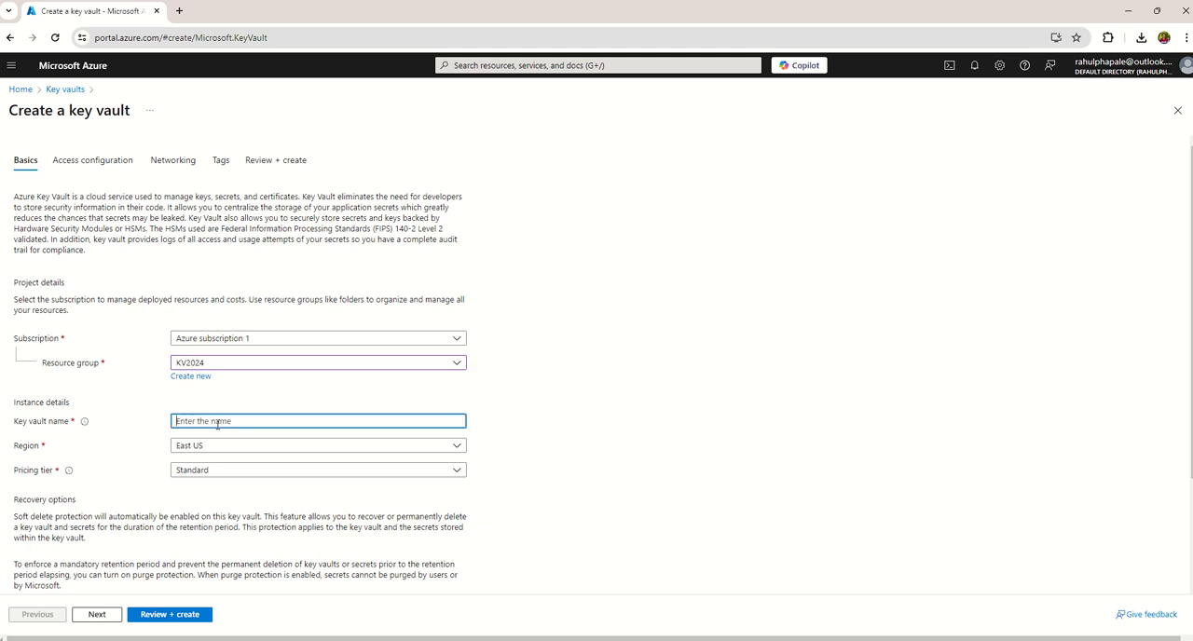
text(KVENCRYPTION)
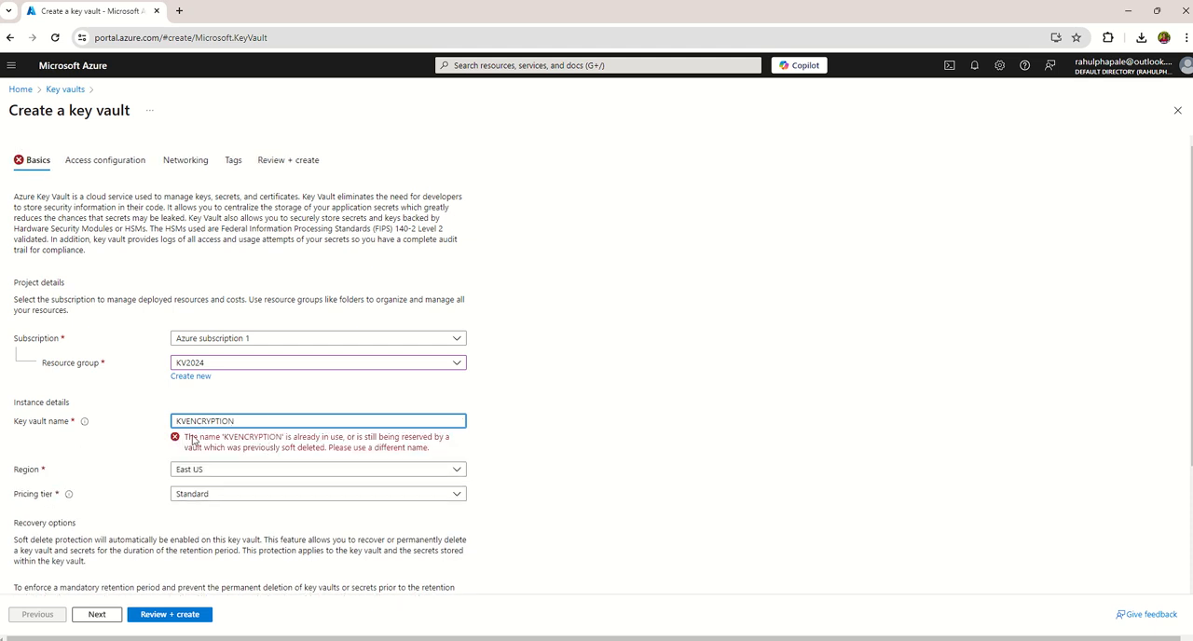
text(1)
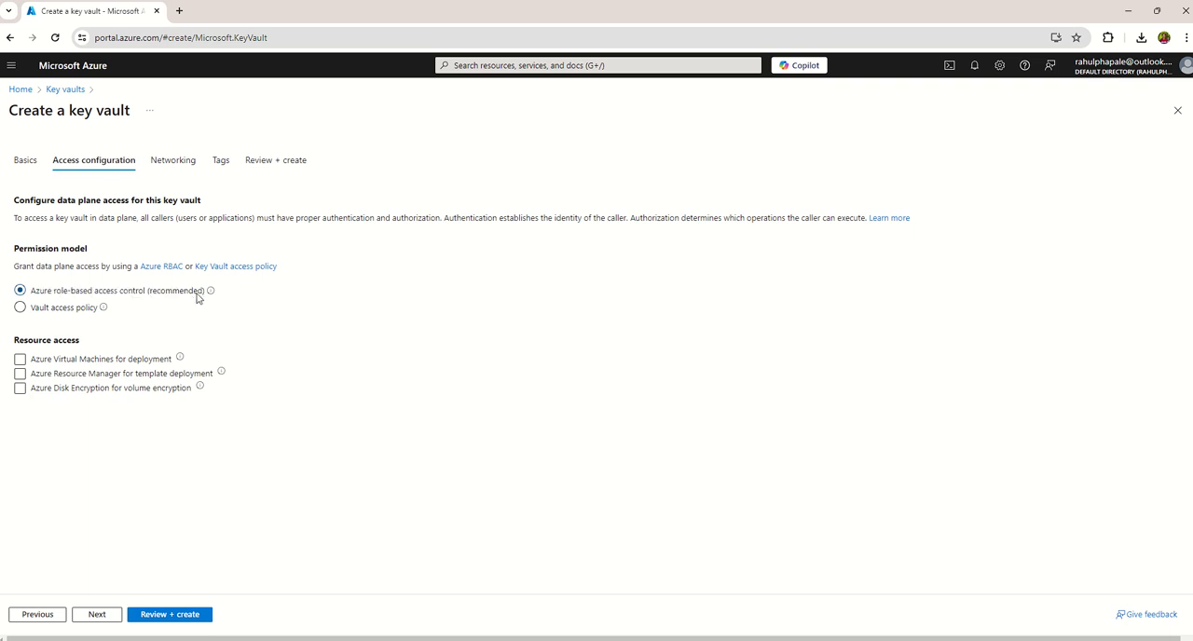
Keep role-based access control, enable Azure Disk Encryption, and continue to Networking.
double_click(116, 291)
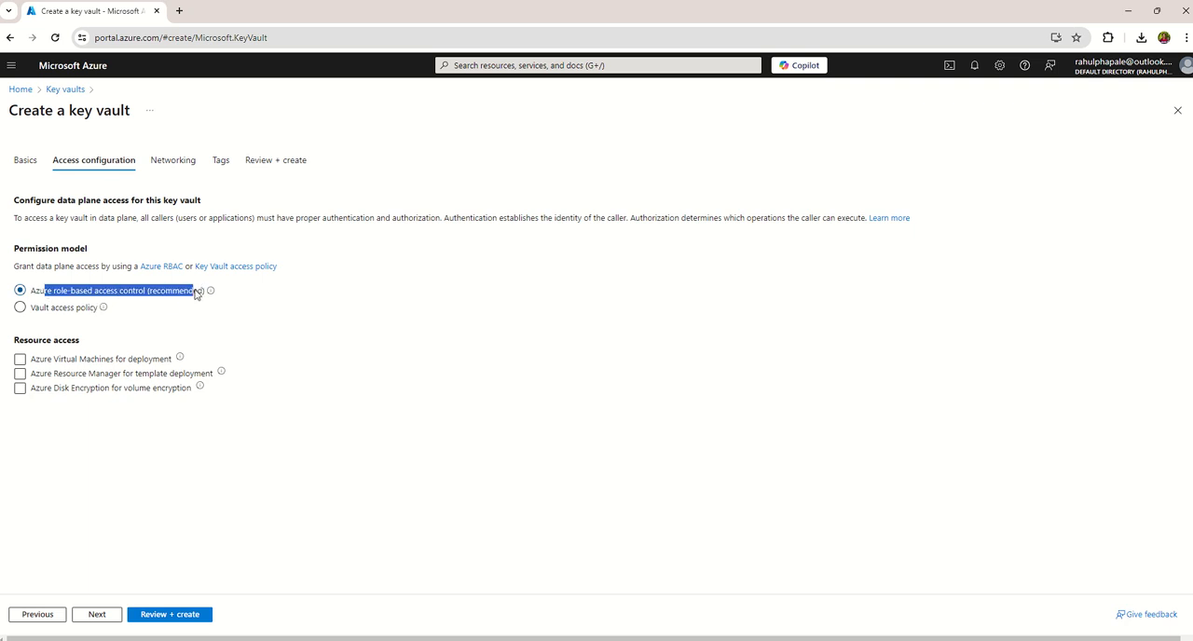
mouse_move(26, 350)
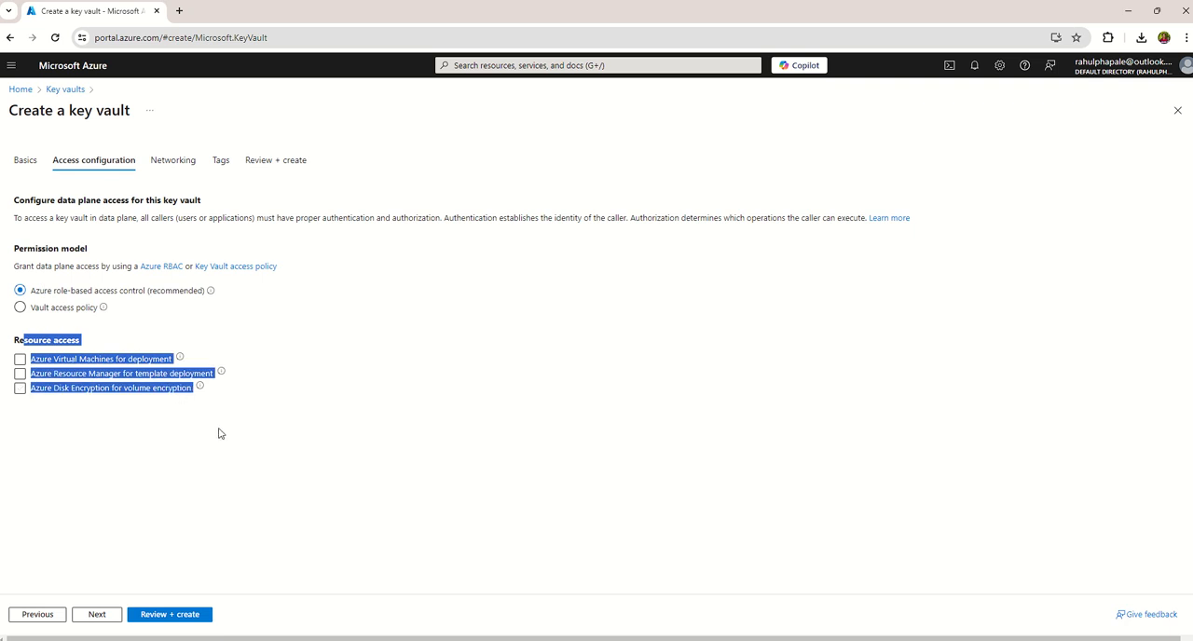
click(18, 373)
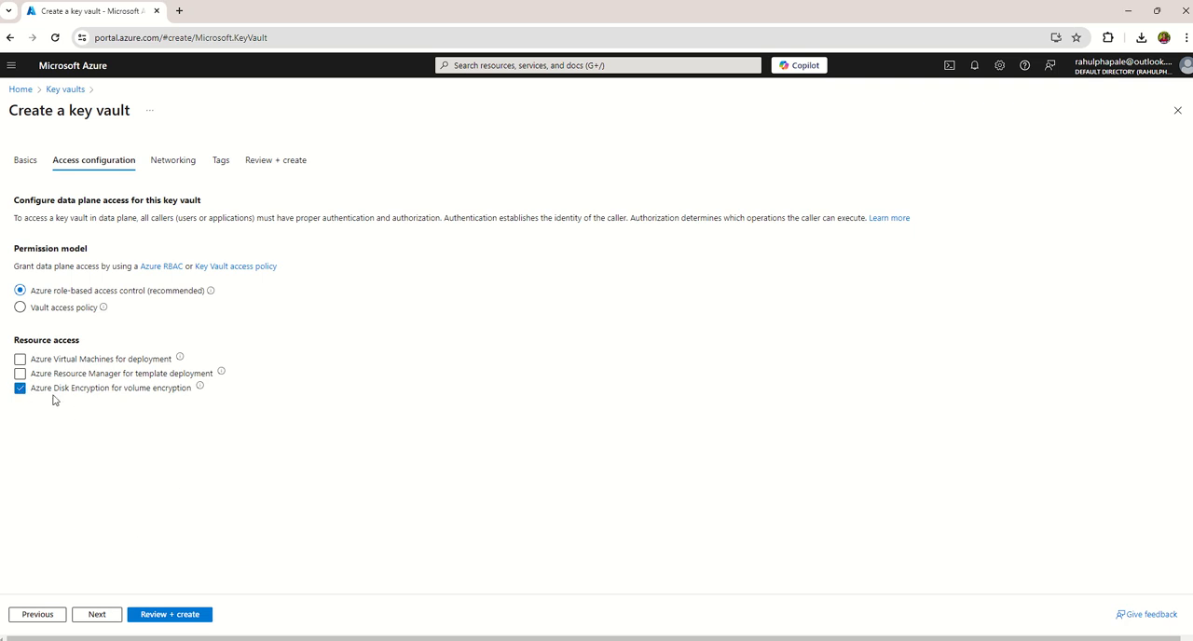
click(171, 160)
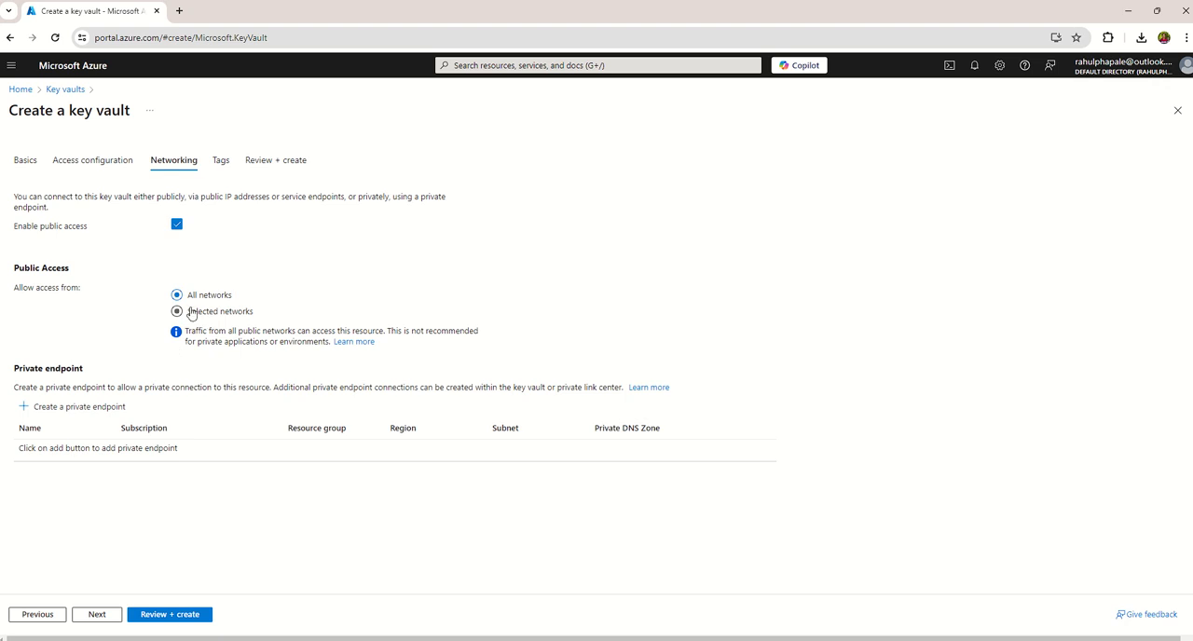
click(175, 311)
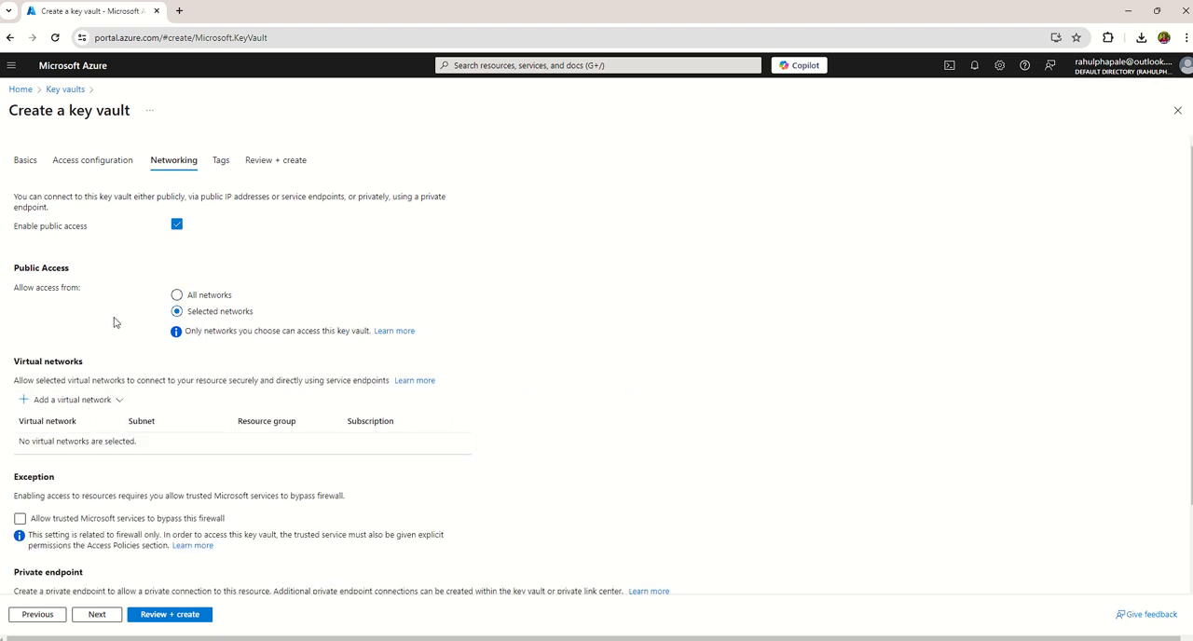
mouse_move(71, 399)
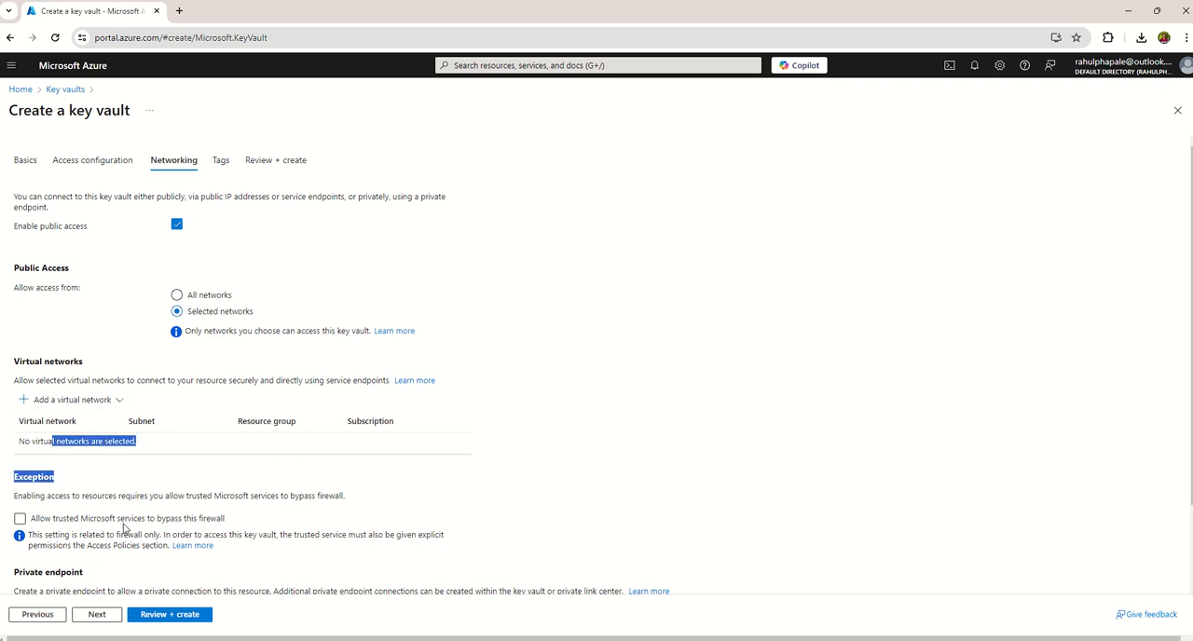
mouse_move(240, 302)
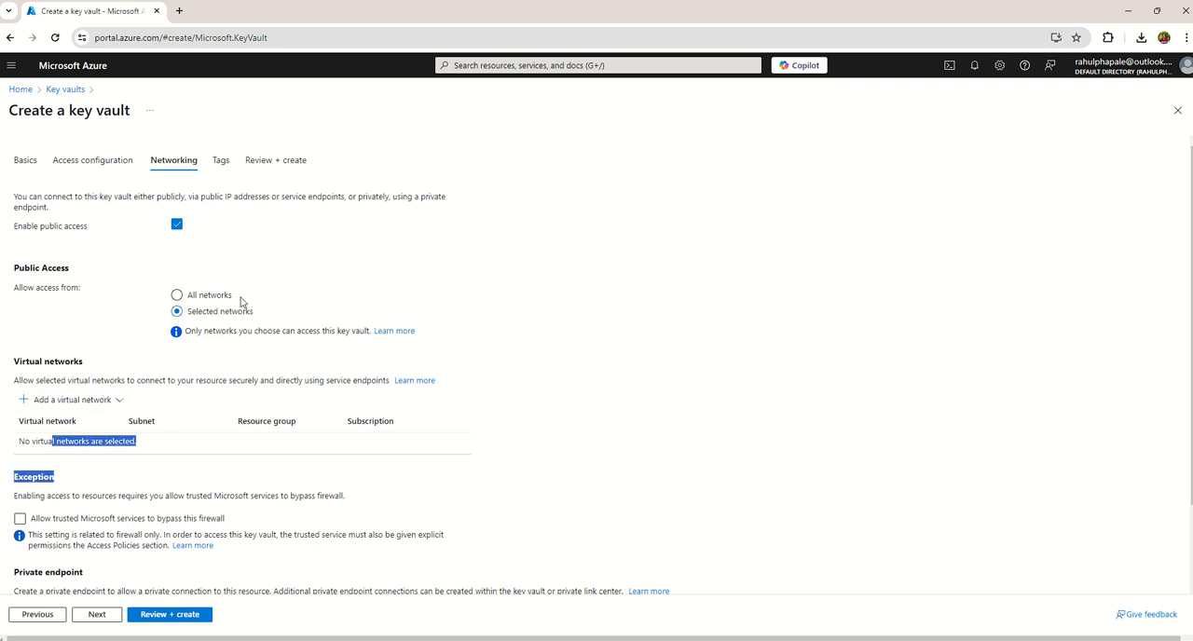
click(178, 294)
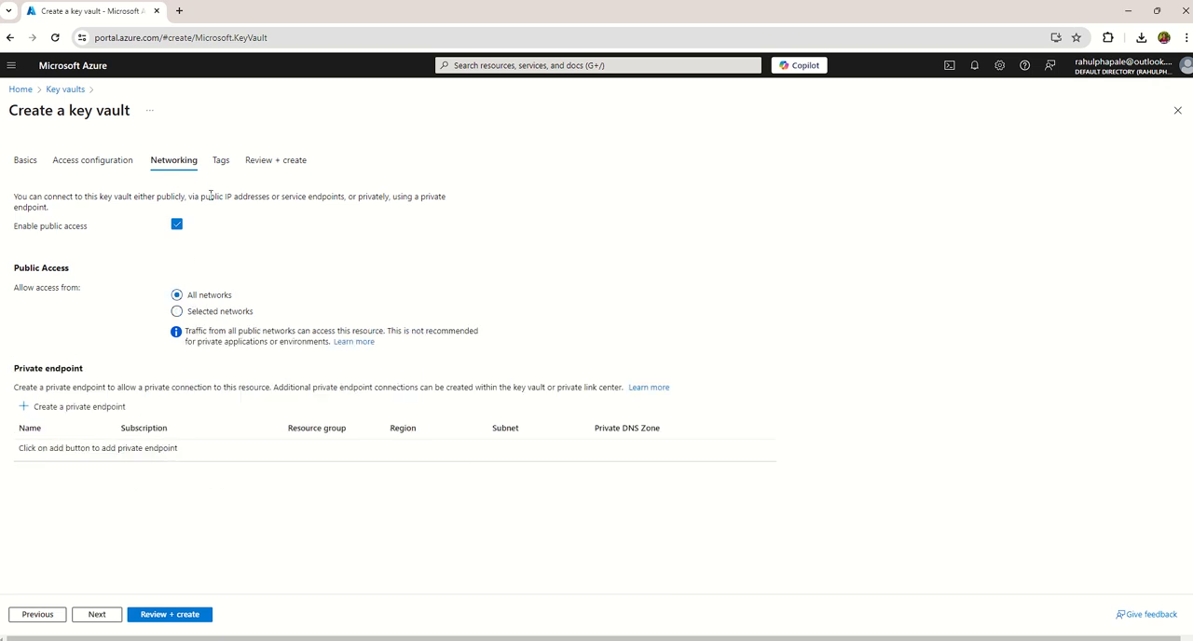
Add tag BYOK KEYS = On premise key and move to Review + create.
click(220, 161)
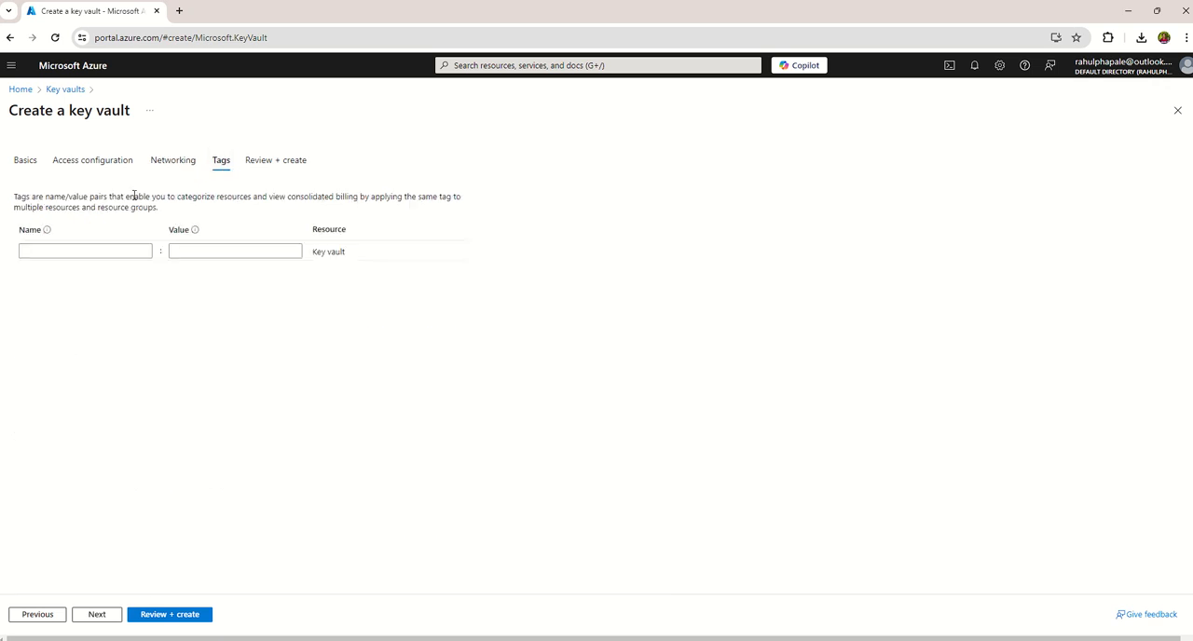
click(174, 160)
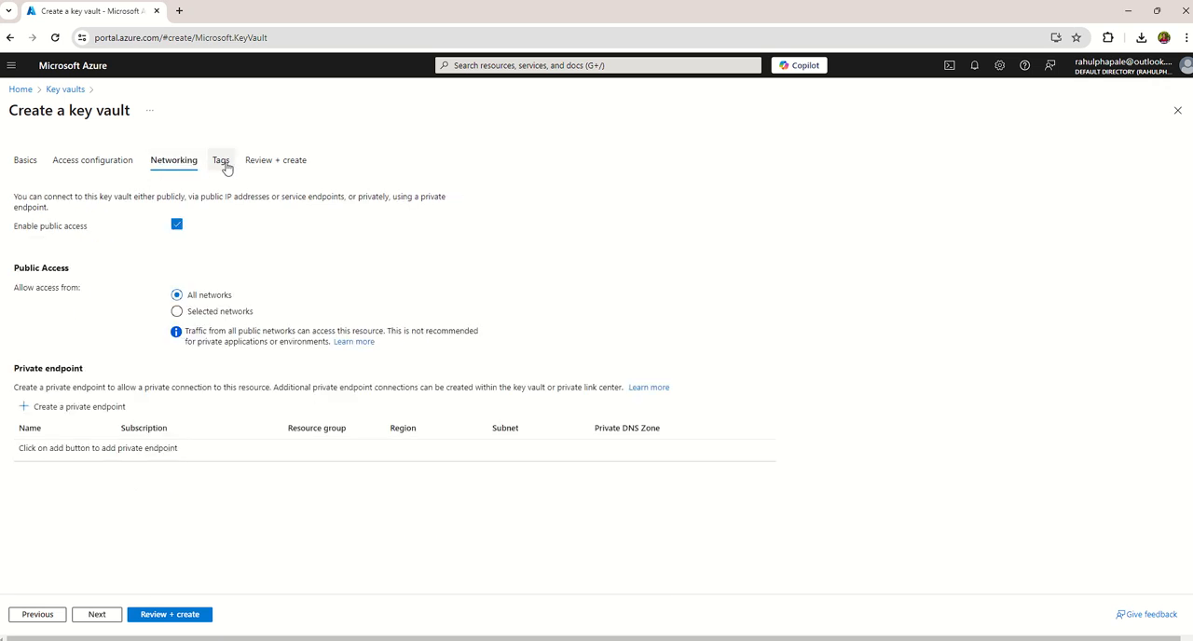
click(220, 161)
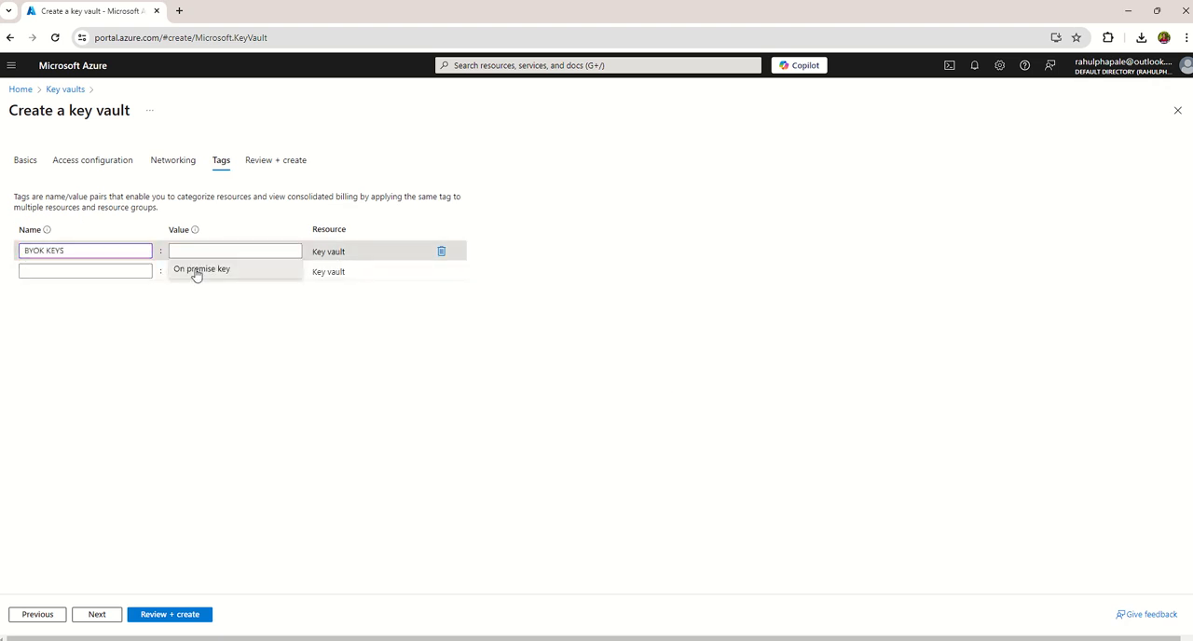
click(201, 268)
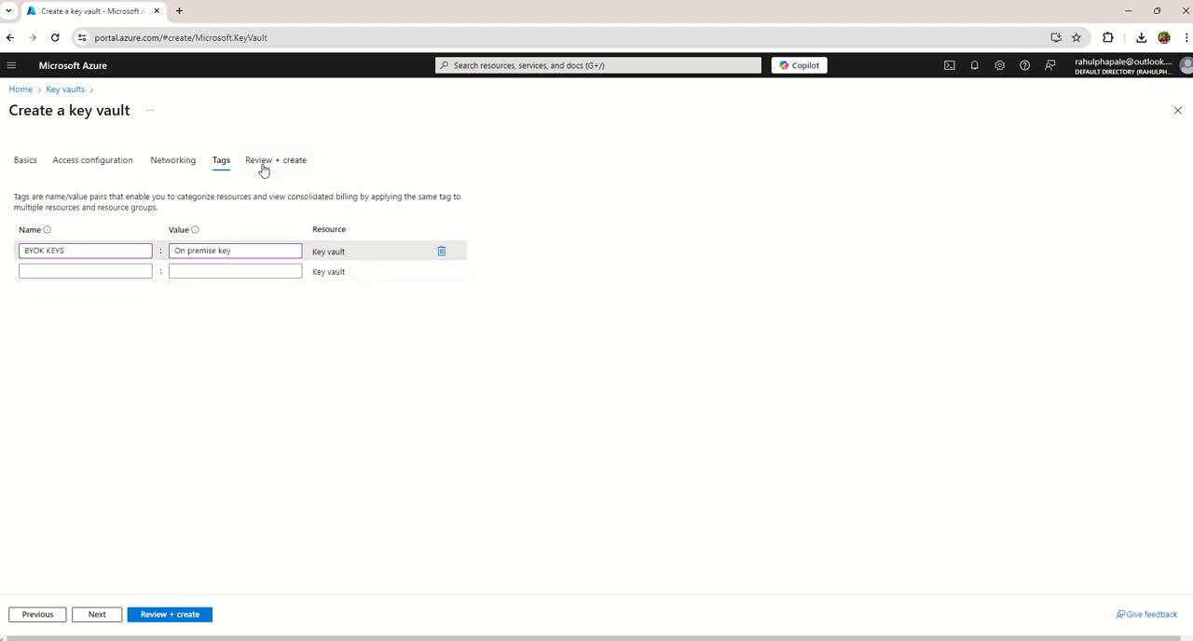
click(276, 160)
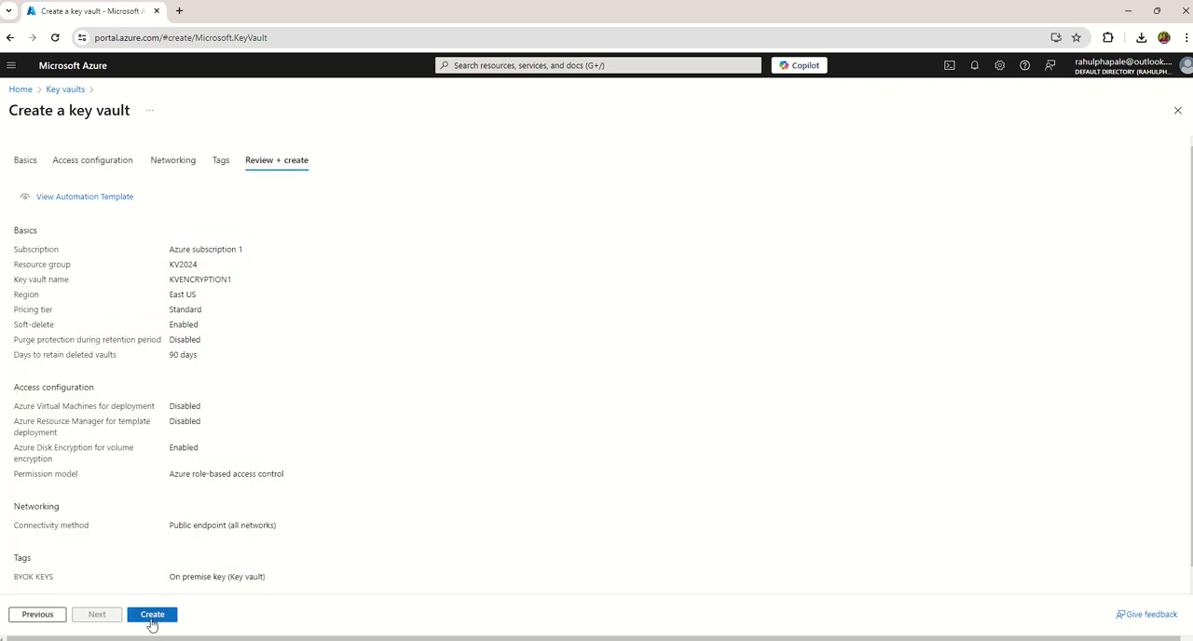
Submit KVENCRYPTION1 for creation and bring up the deployment progress.
click(153, 615)
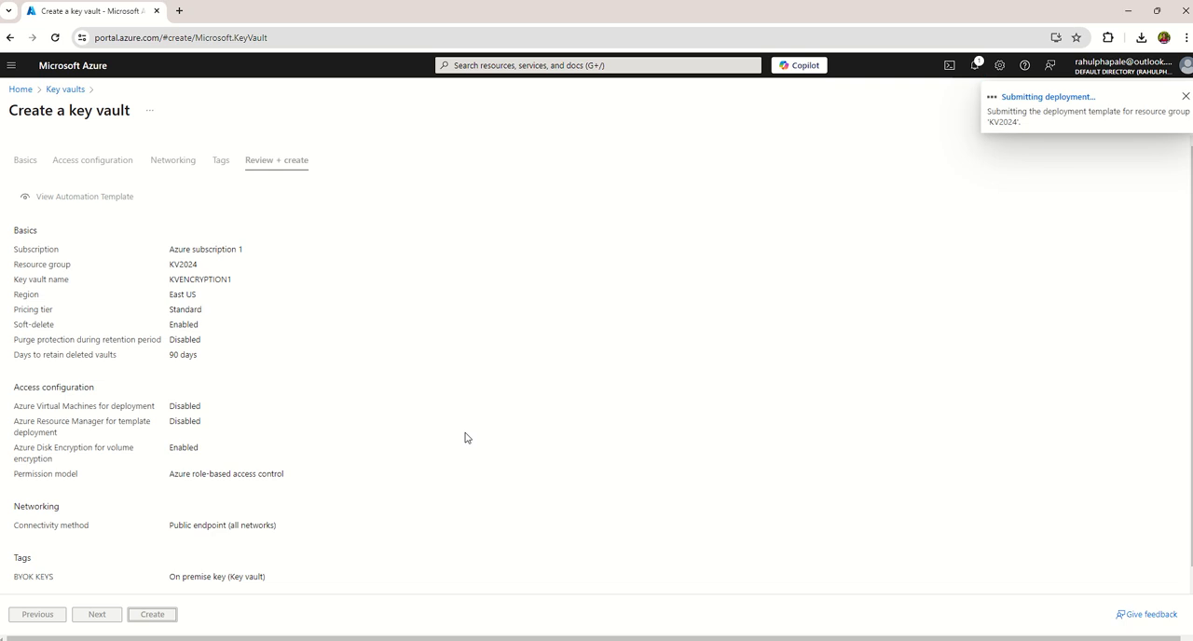
click(1186, 95)
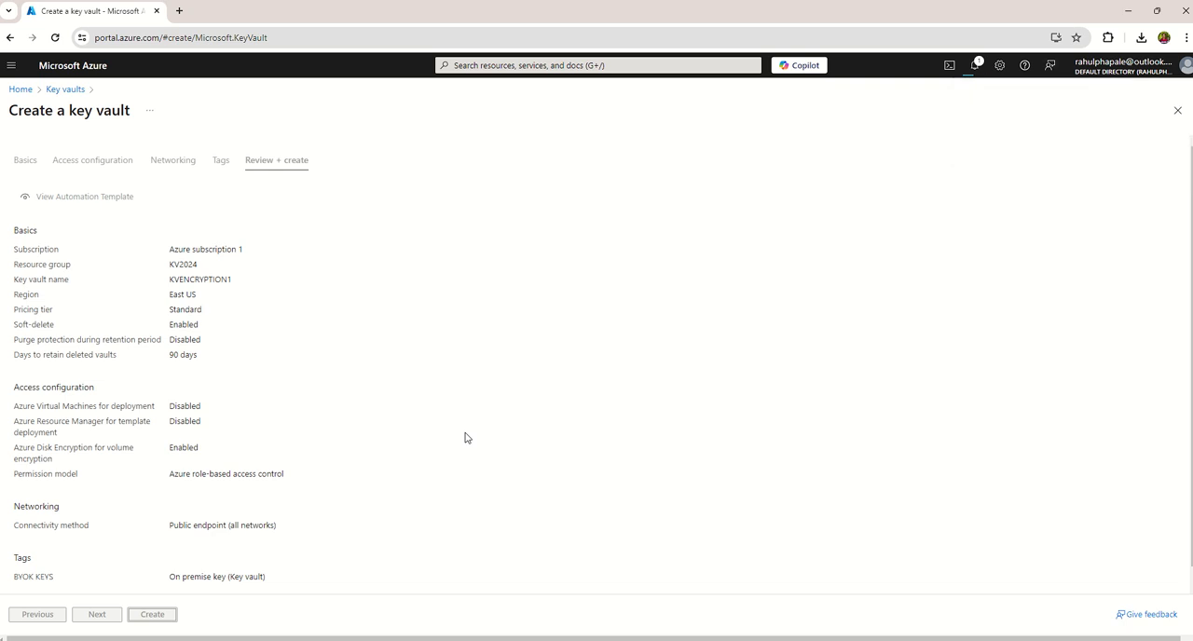
click(153, 616)
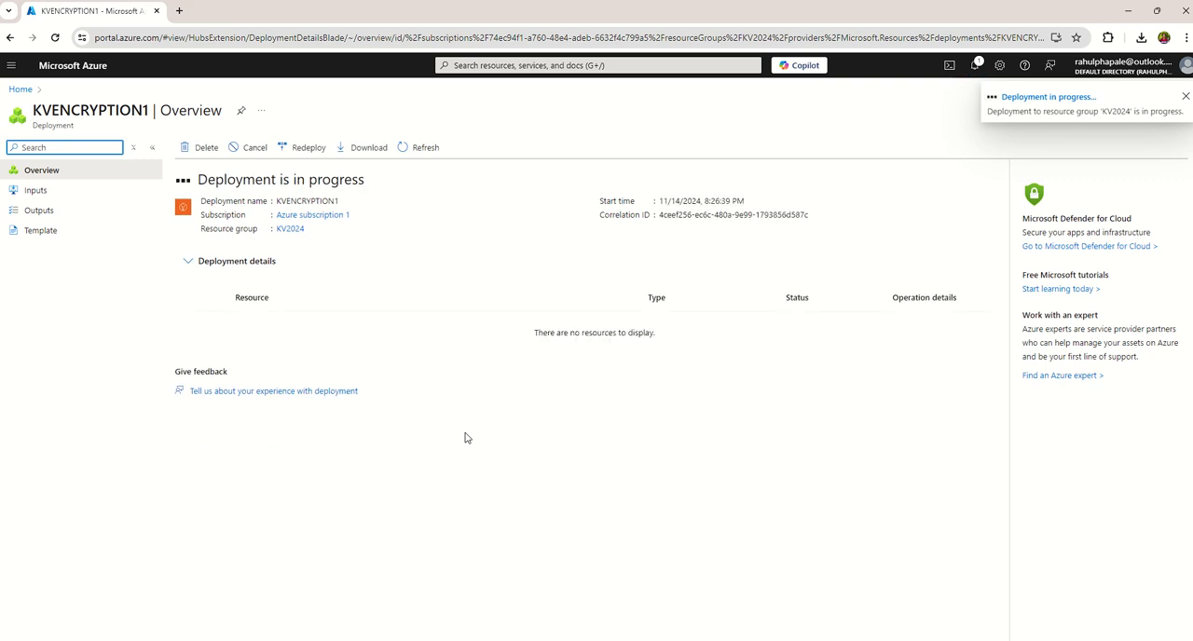
Wait for the deployment to complete and go to the new KVENCRYPTION1 vault.
click(1185, 95)
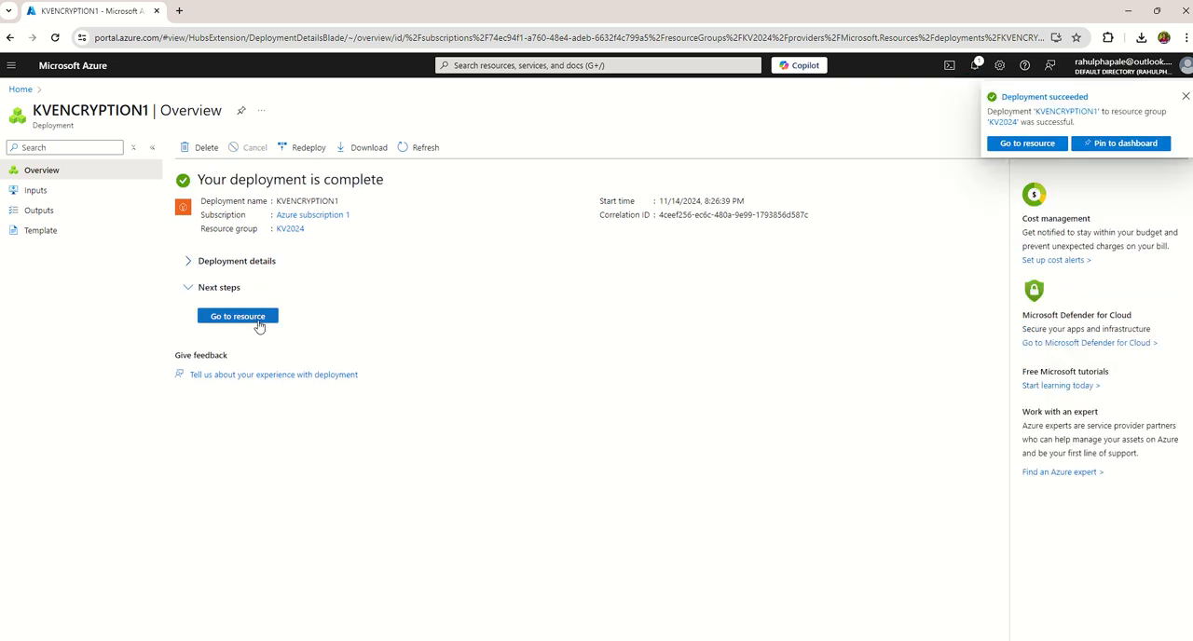
click(237, 317)
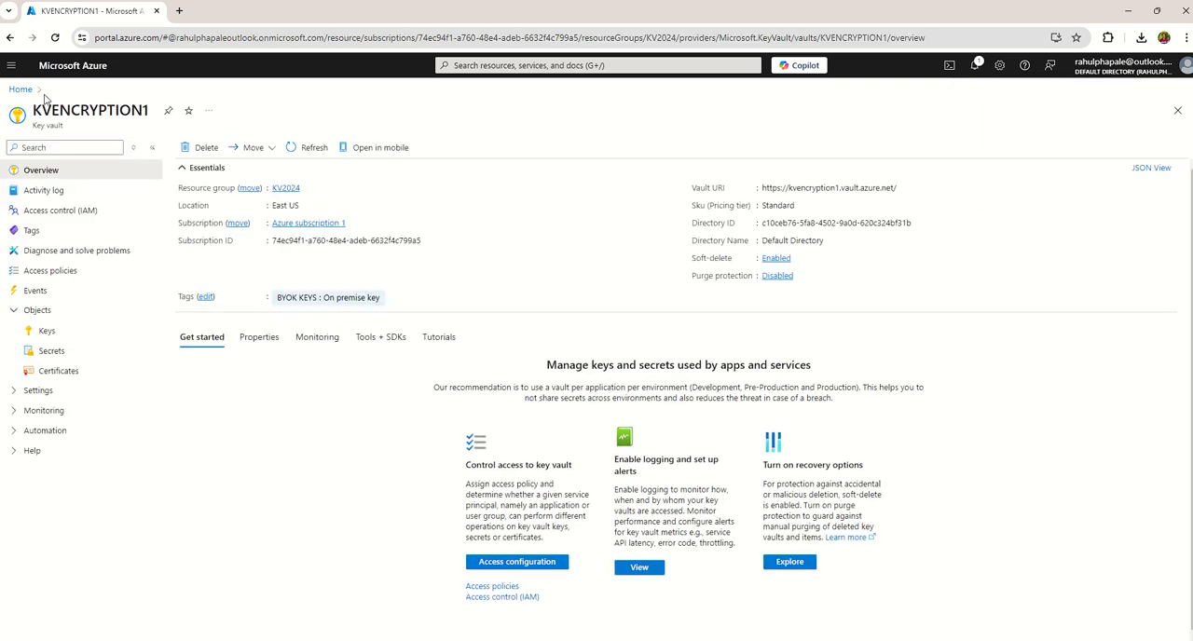
double_click(89, 108)
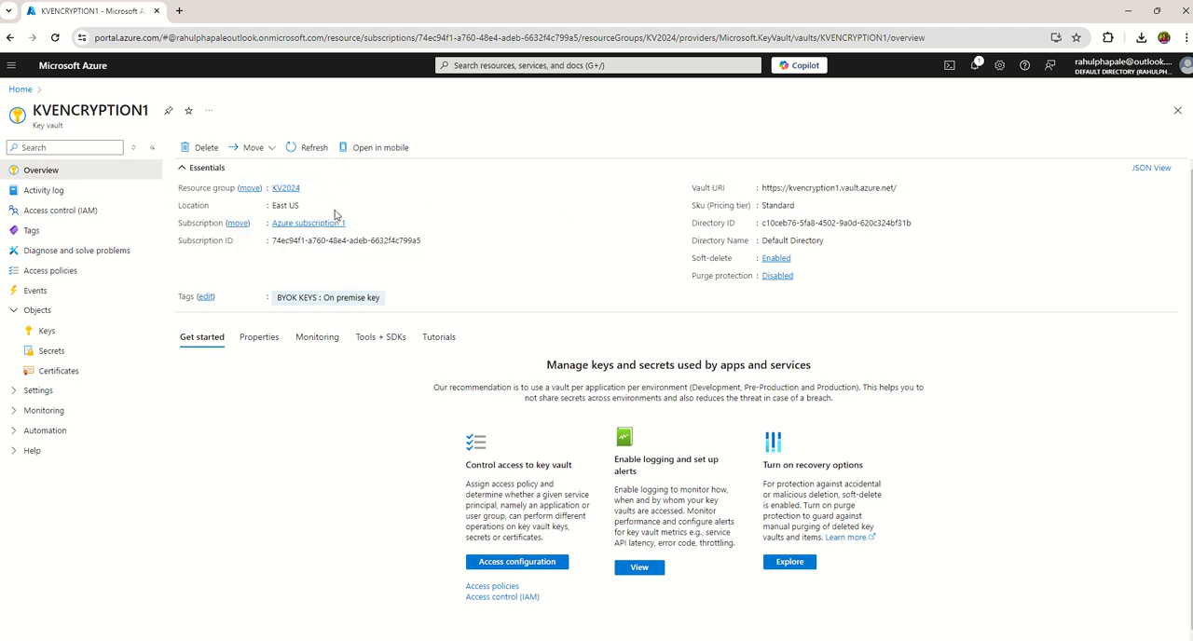
mouse_move(270, 216)
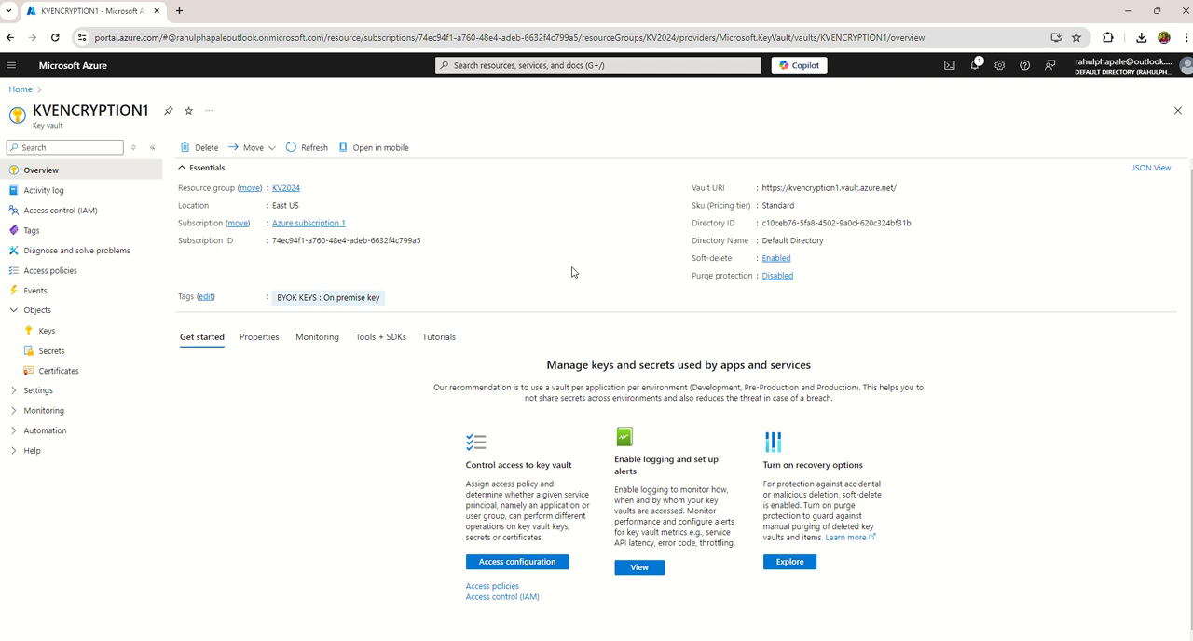
double_click(712, 257)
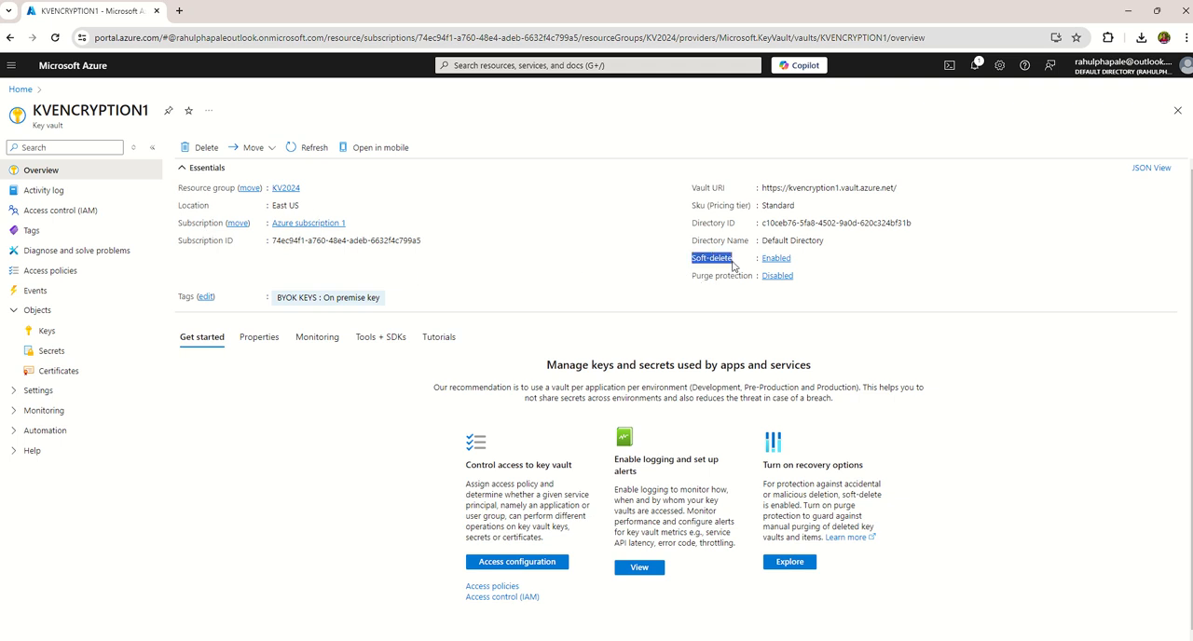
mouse_move(720, 276)
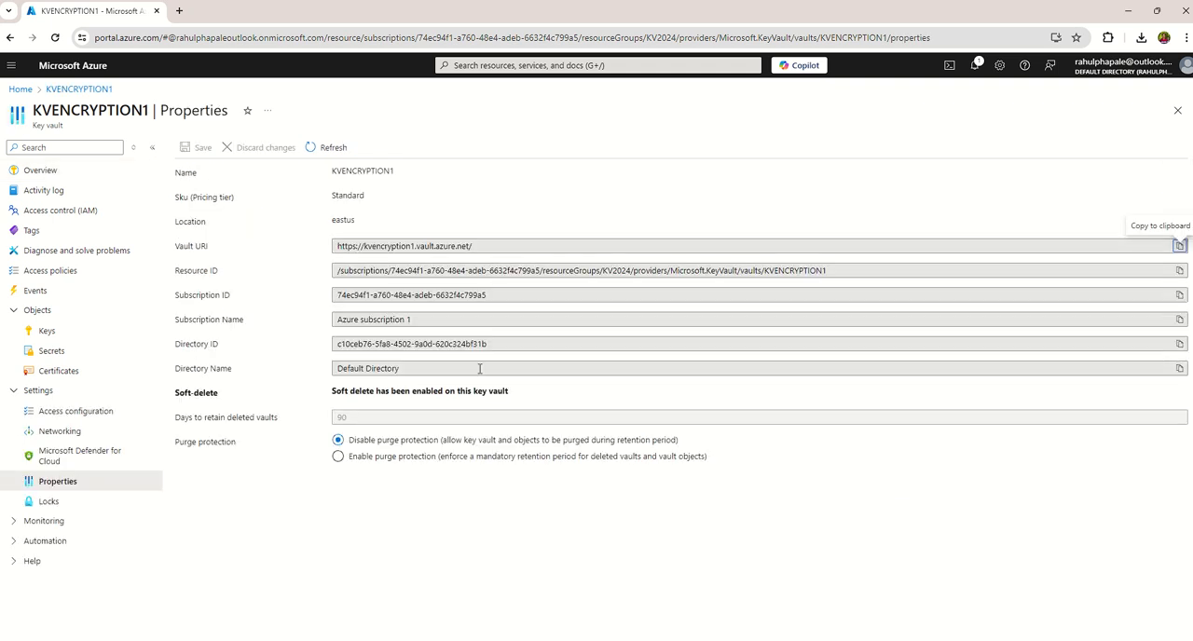
Enable purge protection in Properties and save the vault update.
double_click(231, 418)
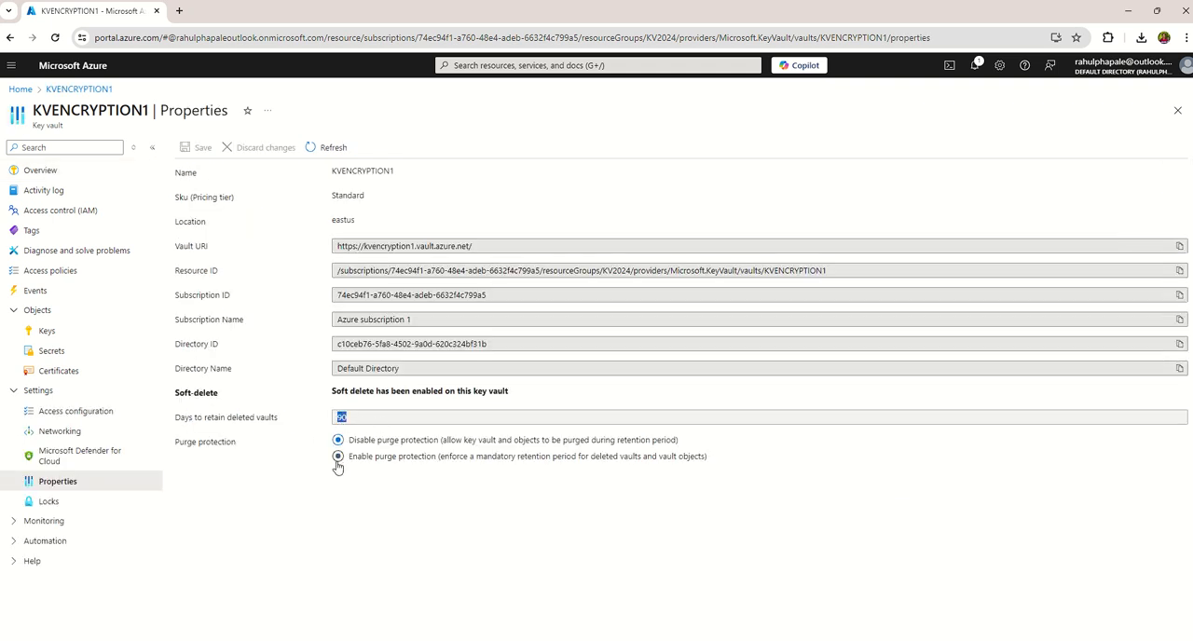
click(337, 455)
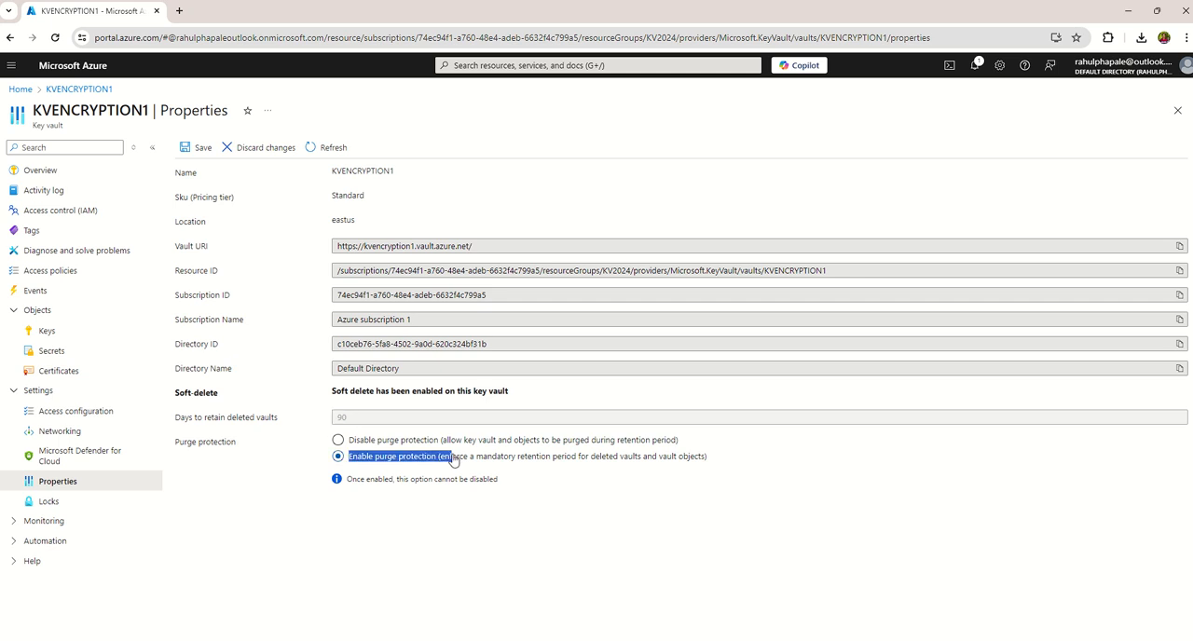
mouse_move(224, 226)
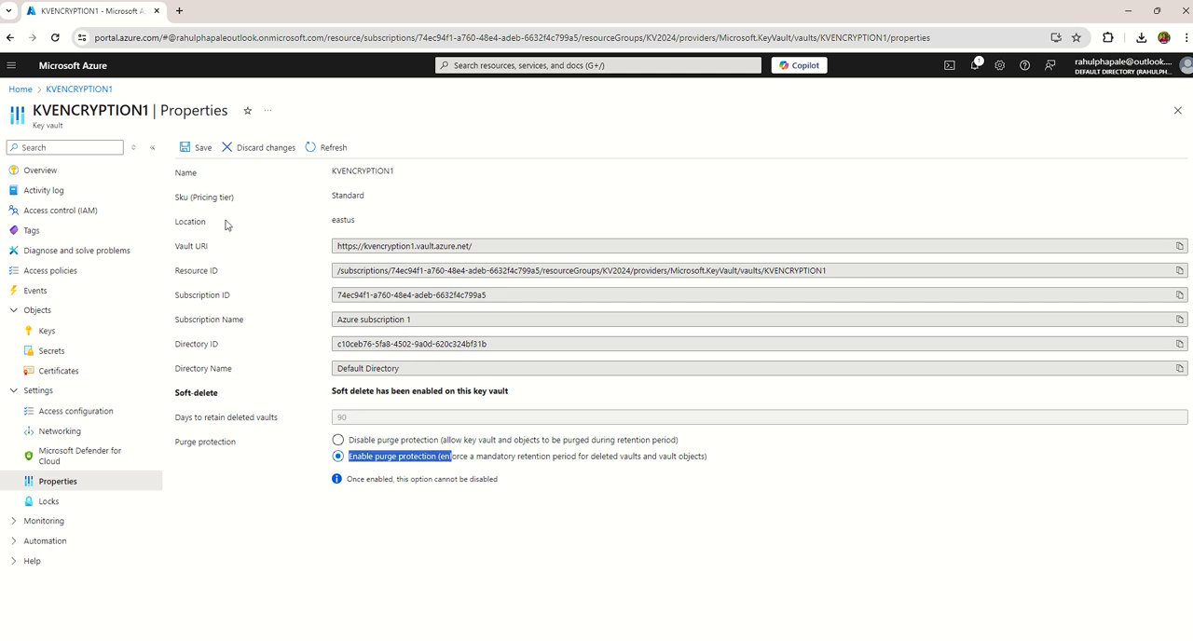
click(196, 147)
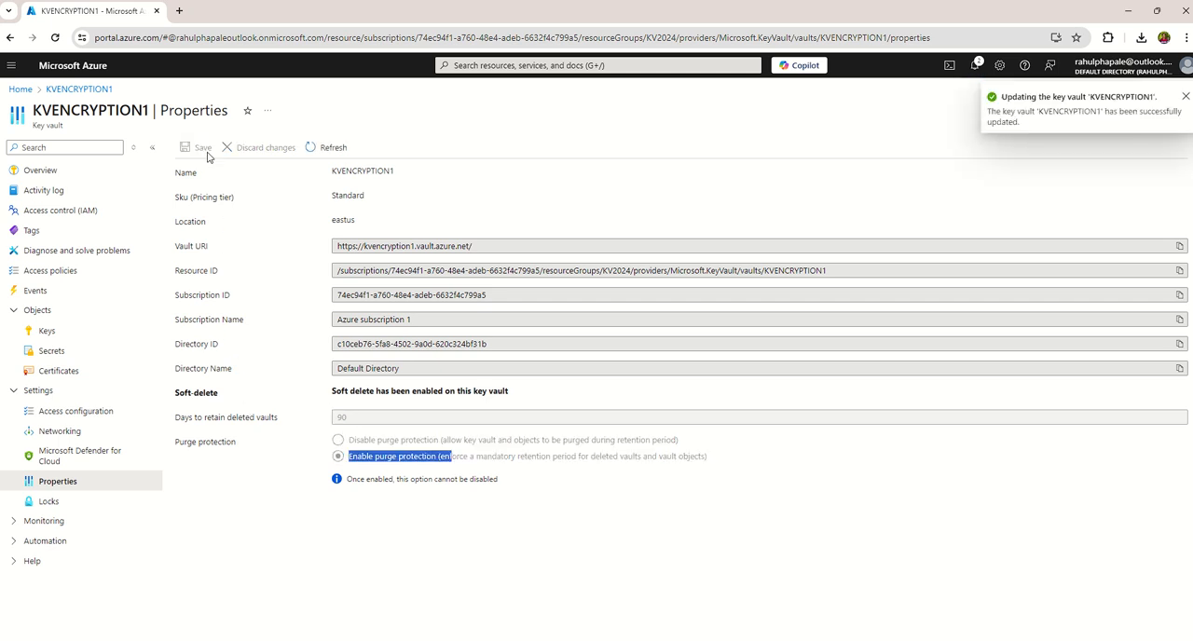
mouse_move(82, 324)
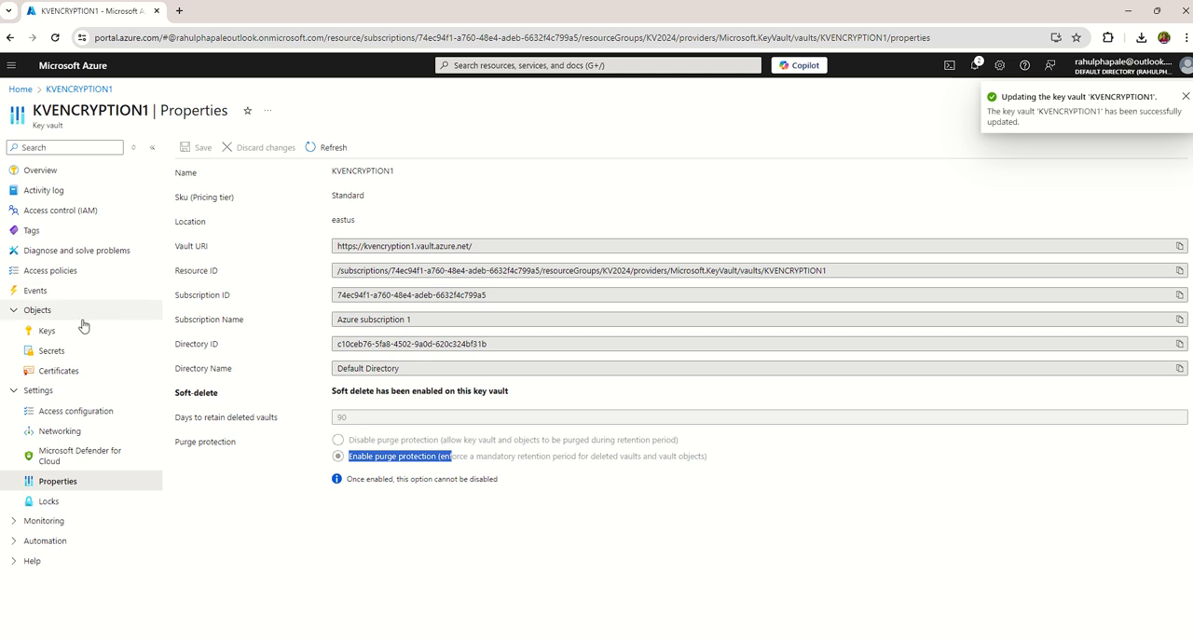
mouse_move(44, 315)
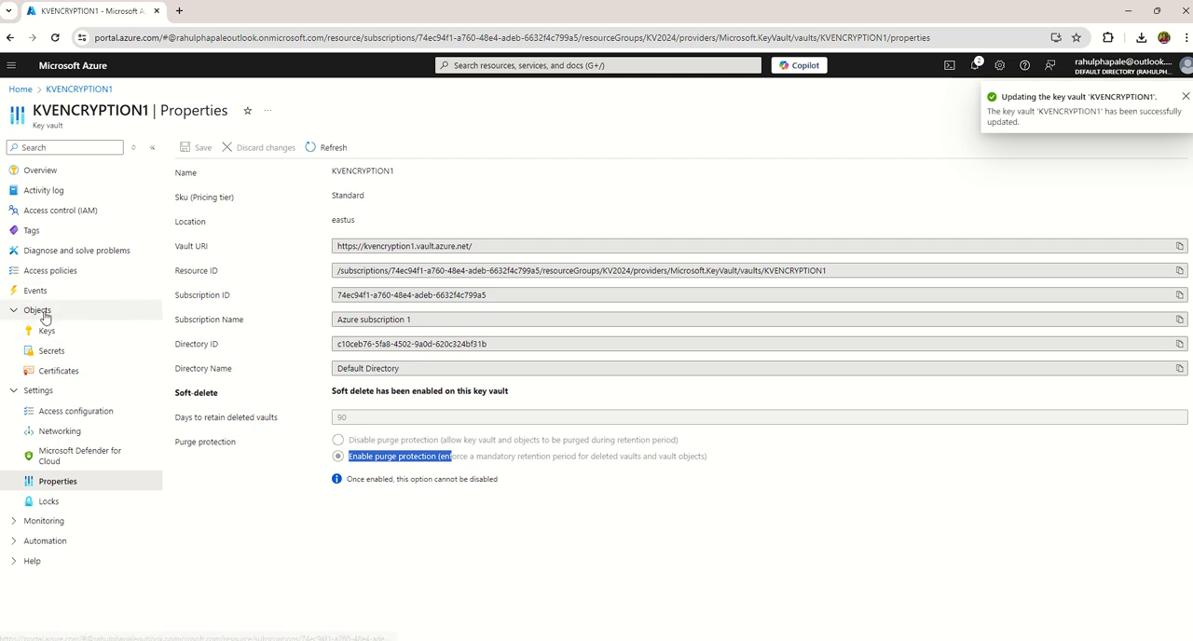
See the RBAC error on Keys, then view your own role assignments under Access control (IAM).
click(47, 332)
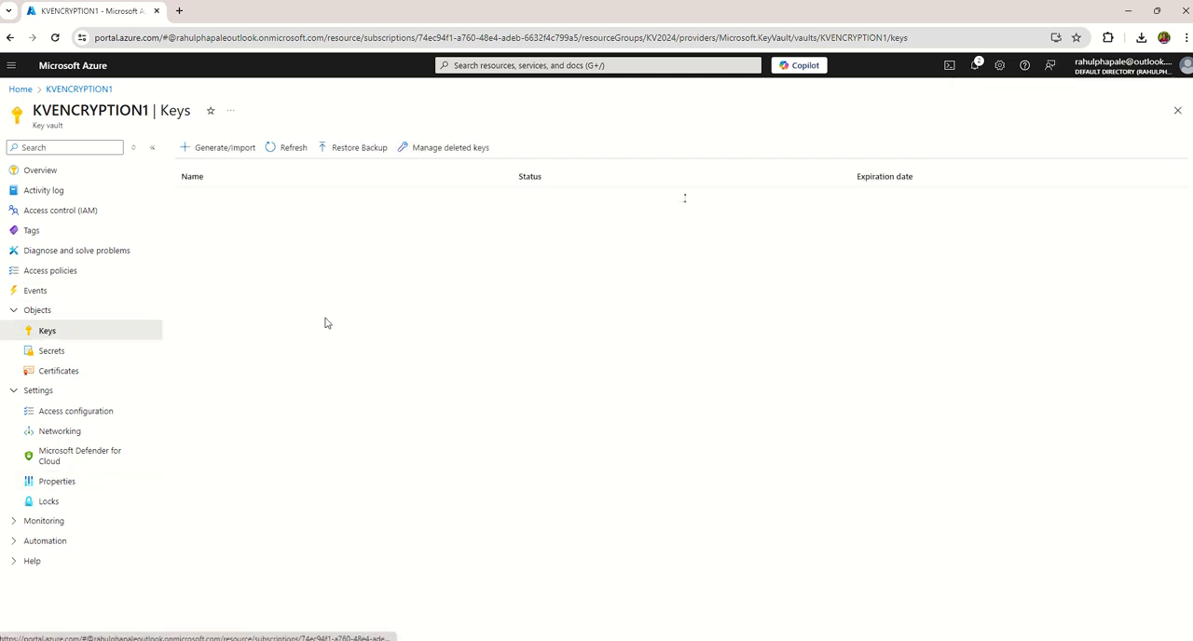
click(292, 147)
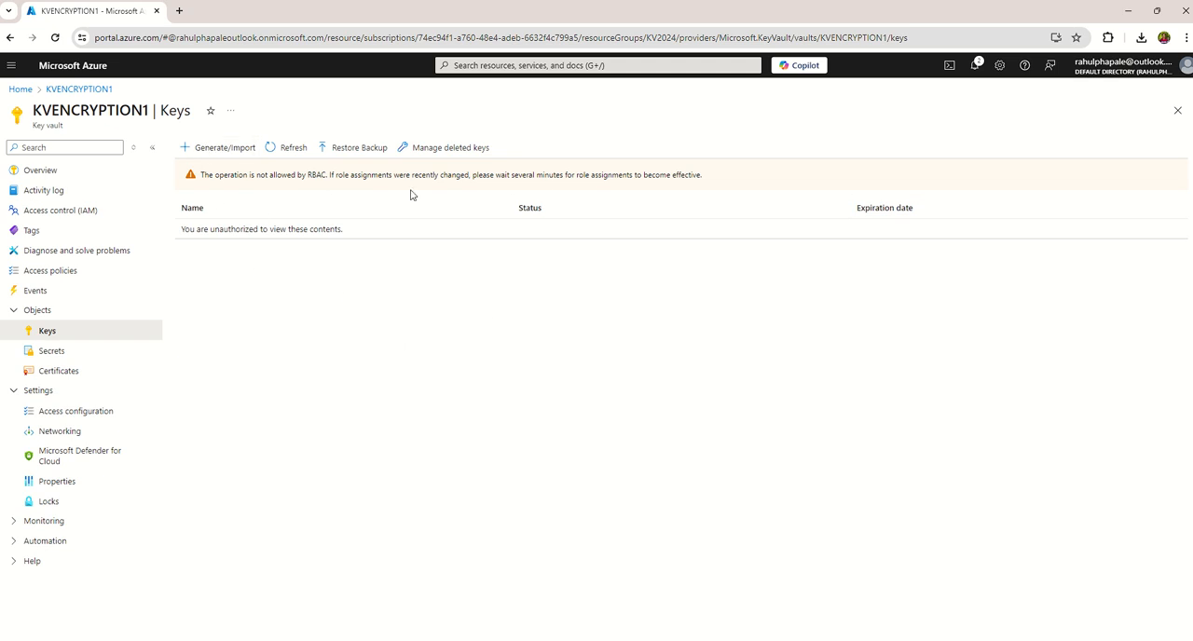
mouse_move(354, 285)
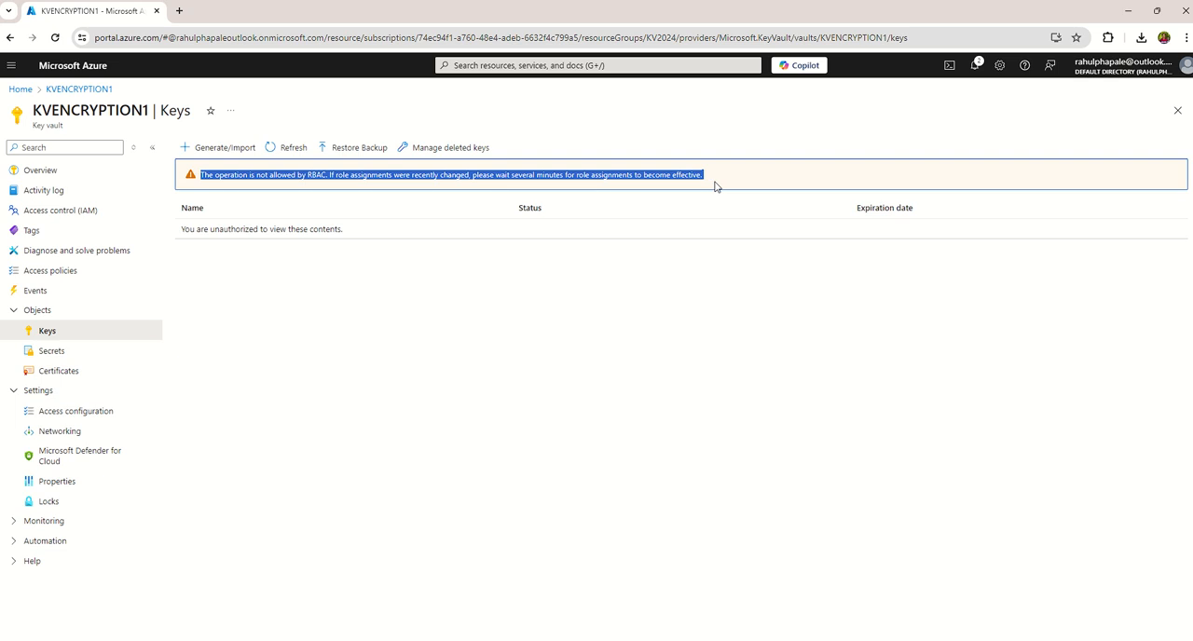
mouse_move(765, 335)
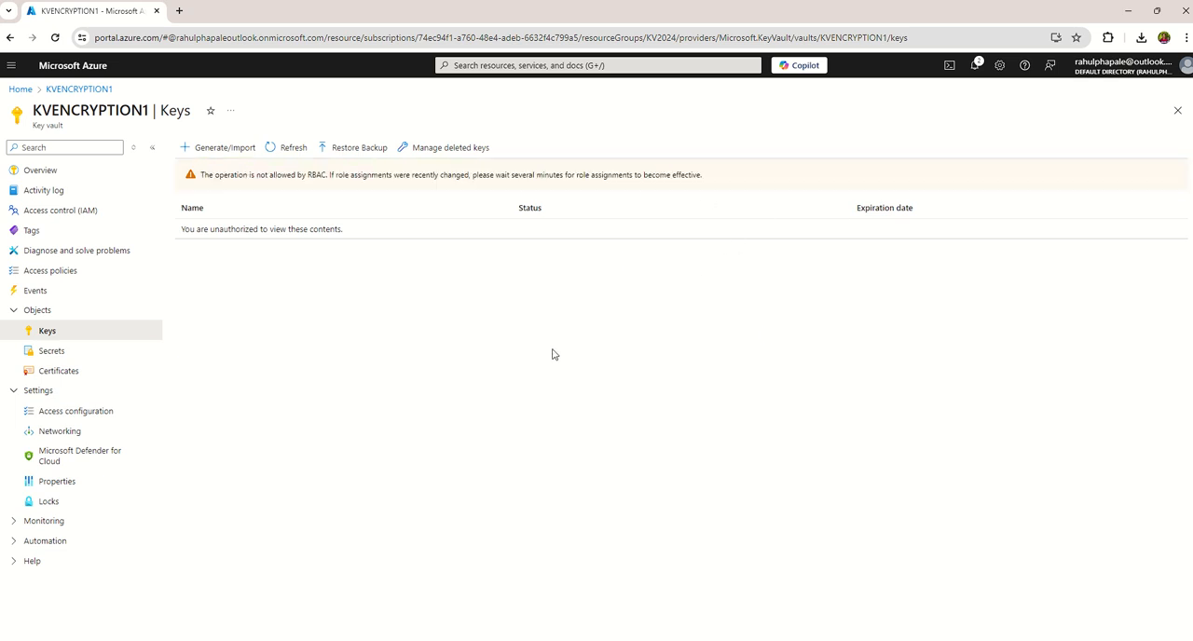
click(60, 210)
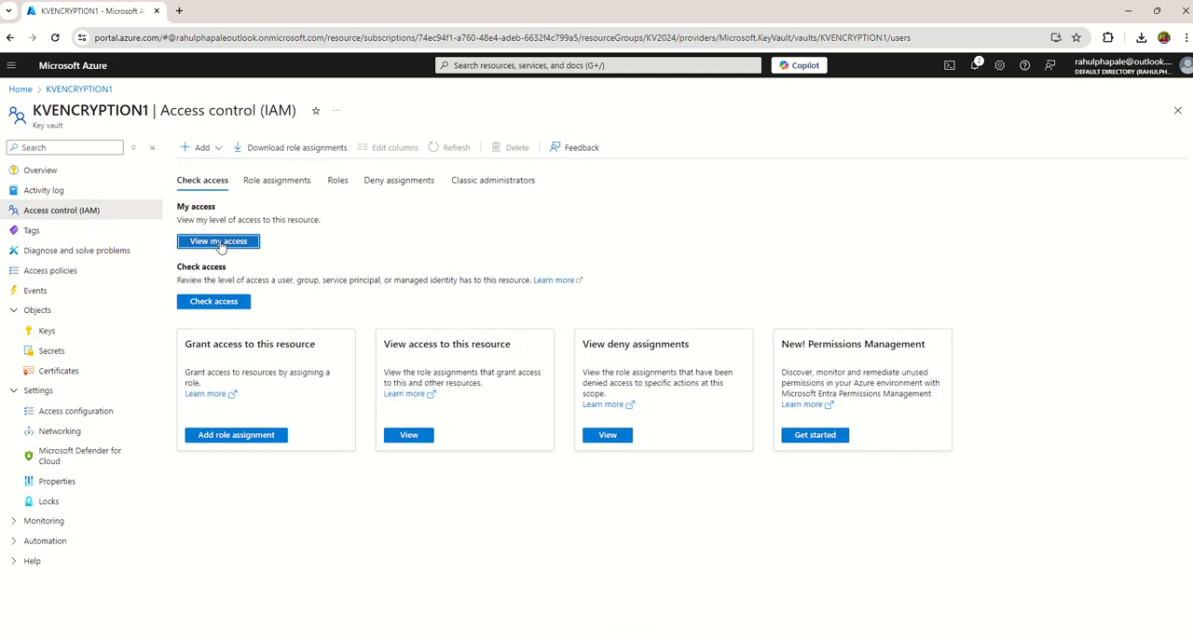
click(218, 241)
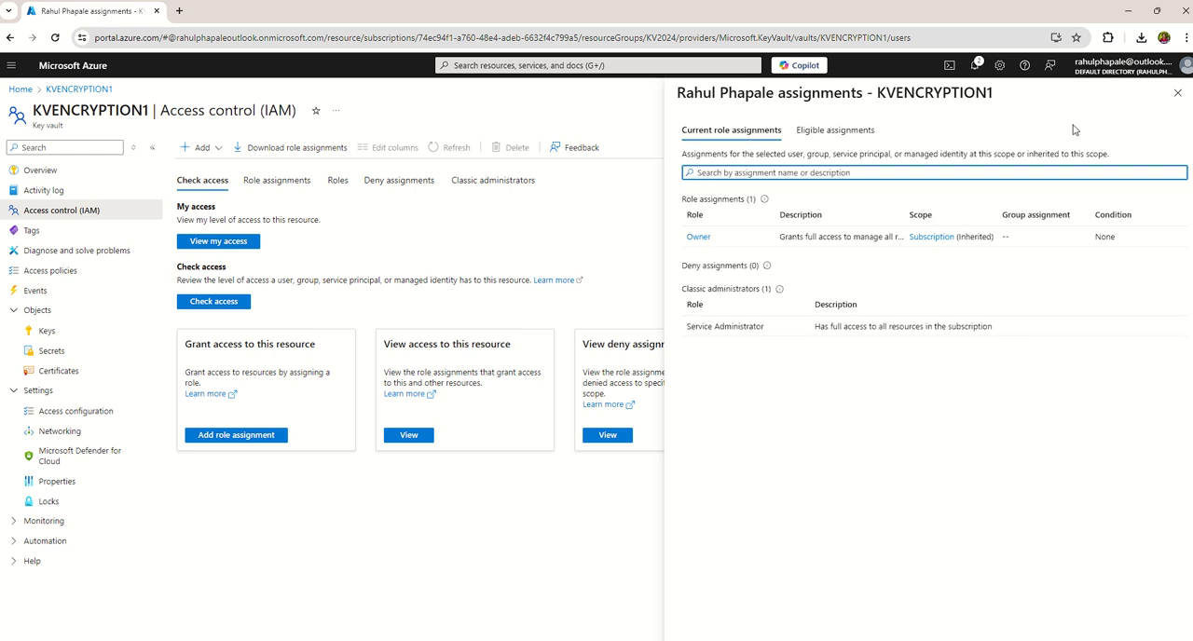
mouse_move(697, 237)
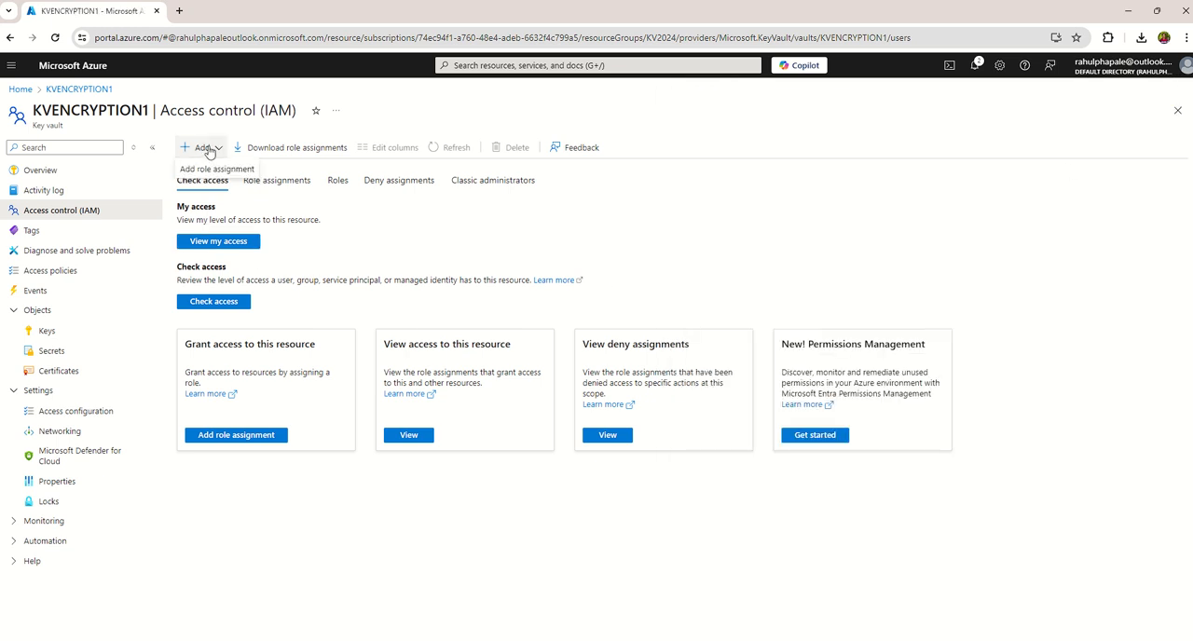
Add a role assignment choosing the Key Vault Administrator role.
click(217, 170)
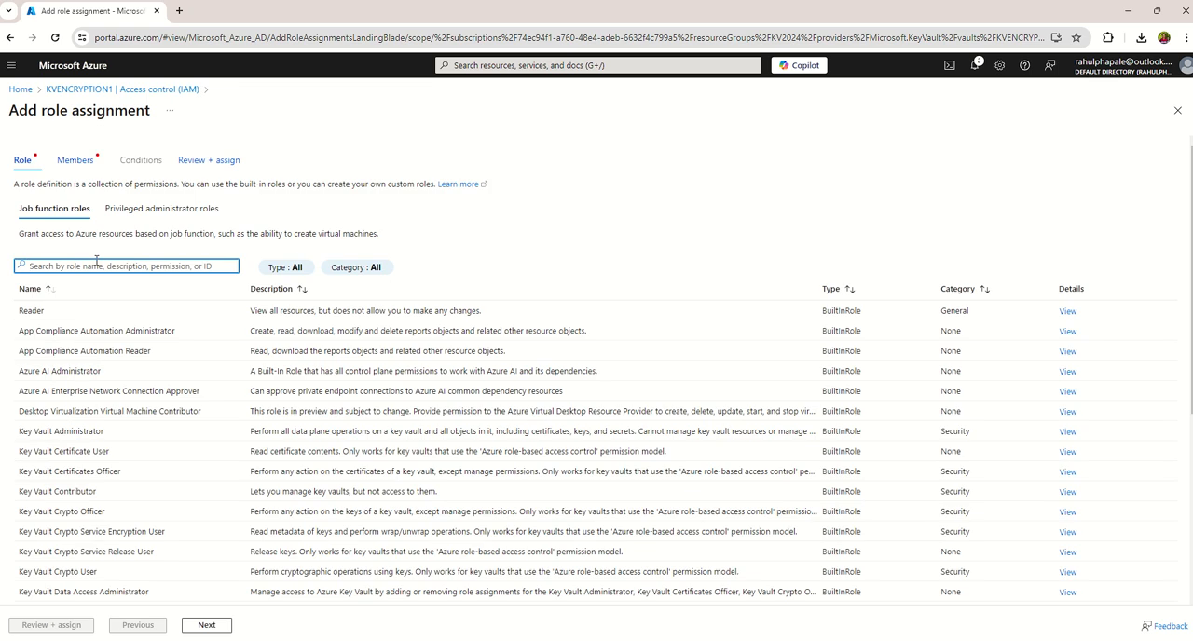
text(key vault)
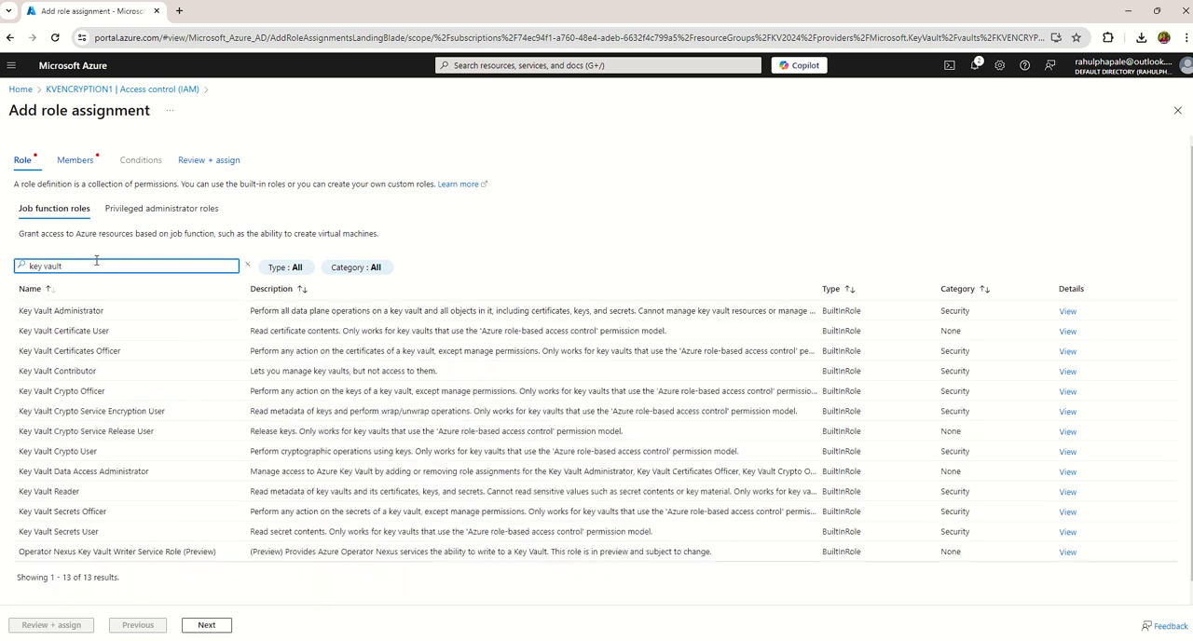
click(60, 310)
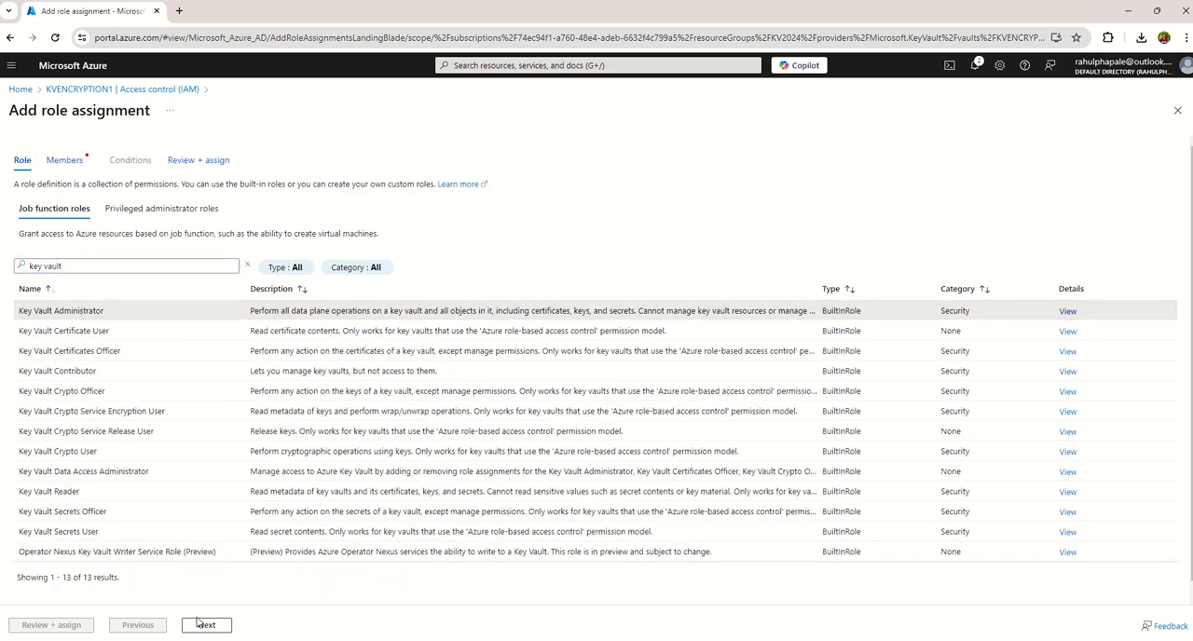
click(205, 624)
text(rahul)
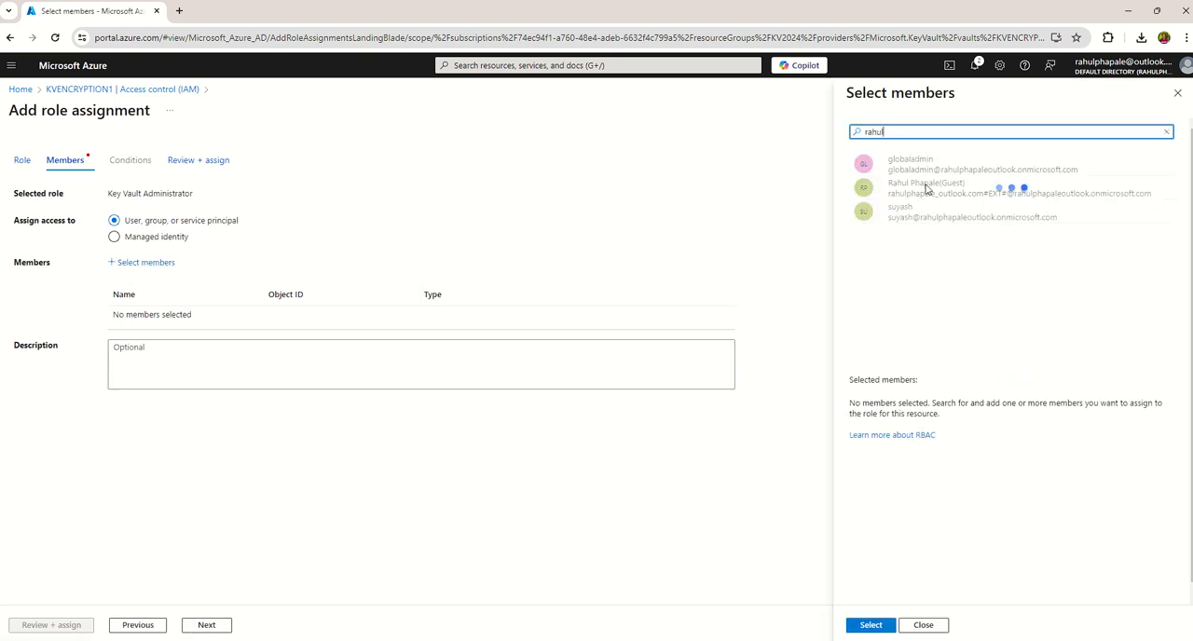
Select your user account as member and review + assign the role.
click(932, 186)
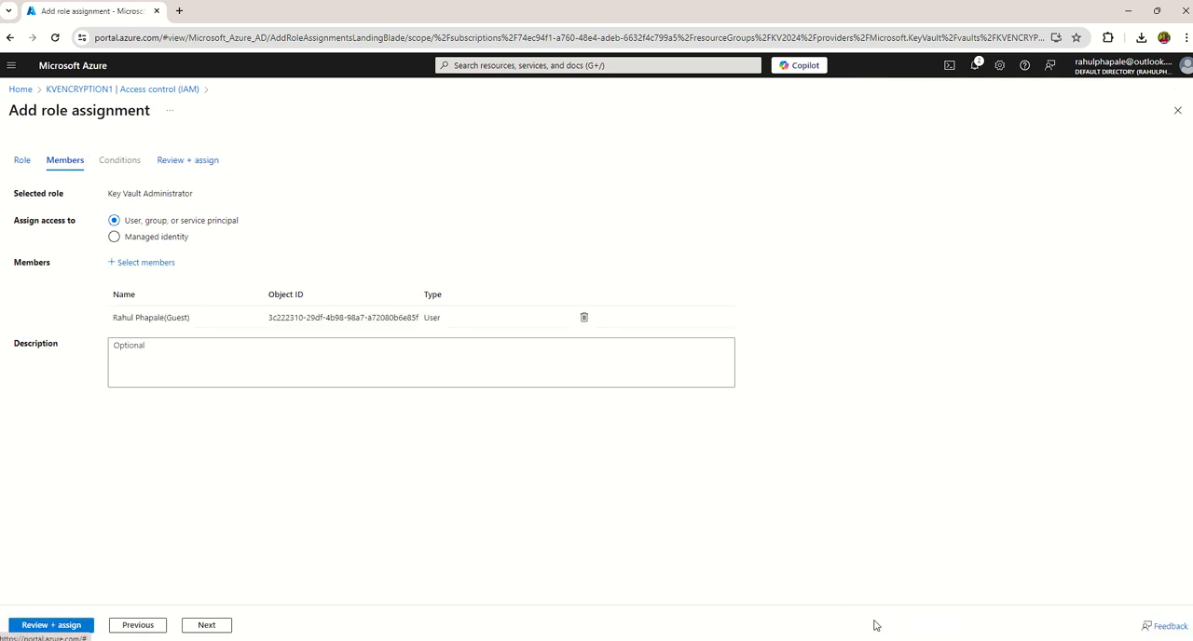
click(205, 624)
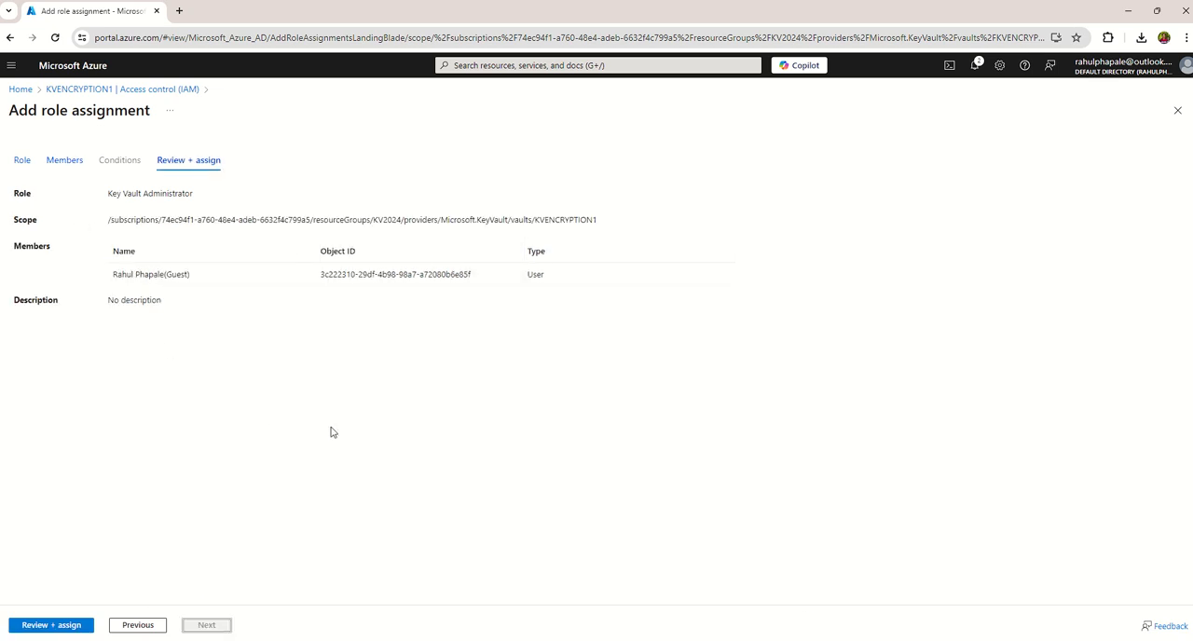
click(50, 624)
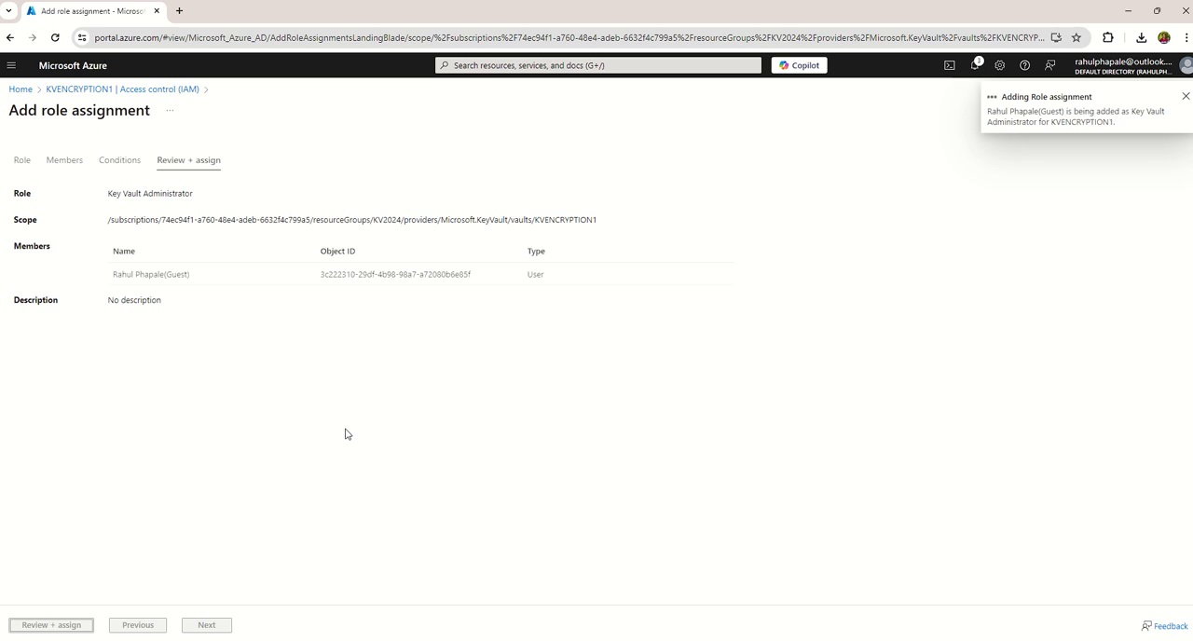
click(50, 627)
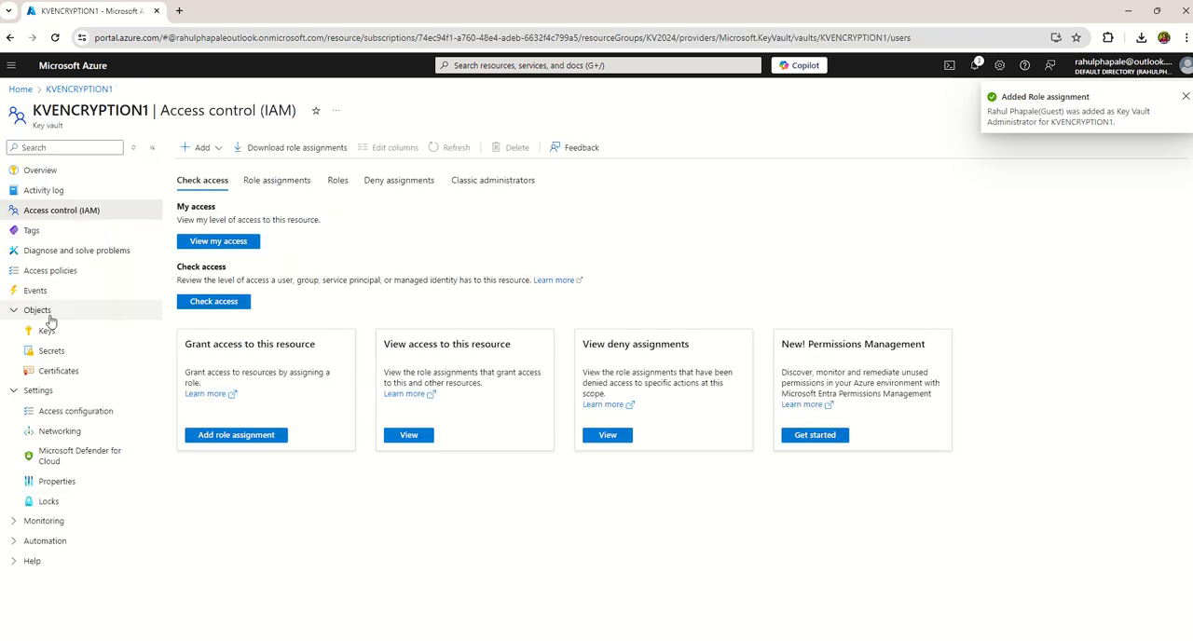
Start a new key in KVENCRYPTION1 named testKey.
click(47, 330)
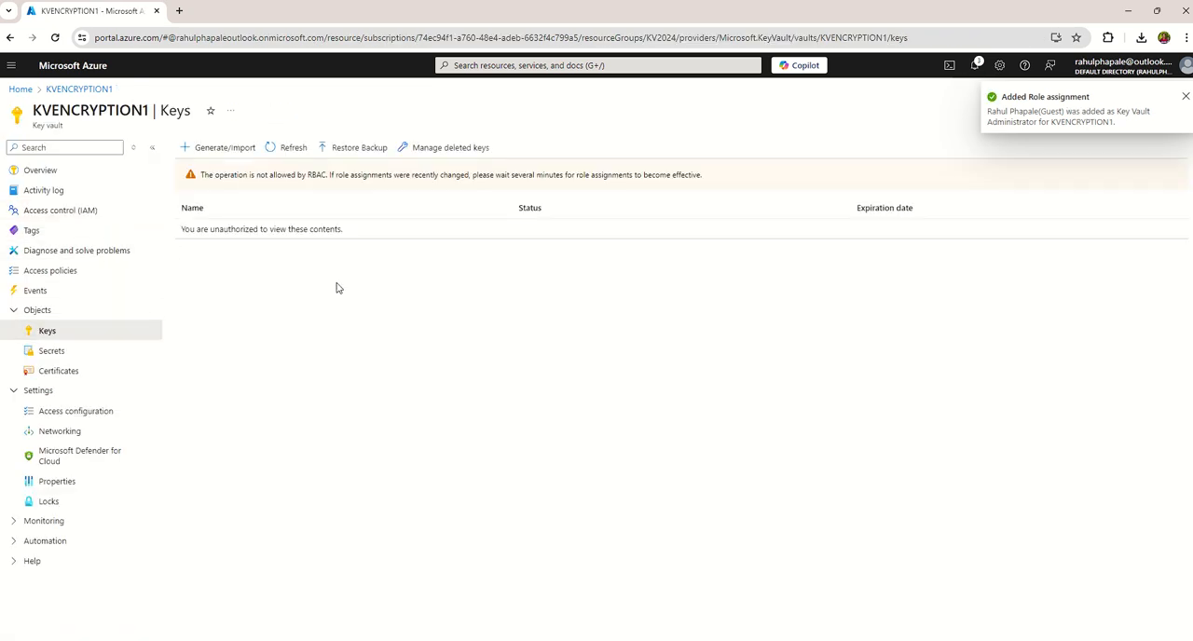
click(292, 147)
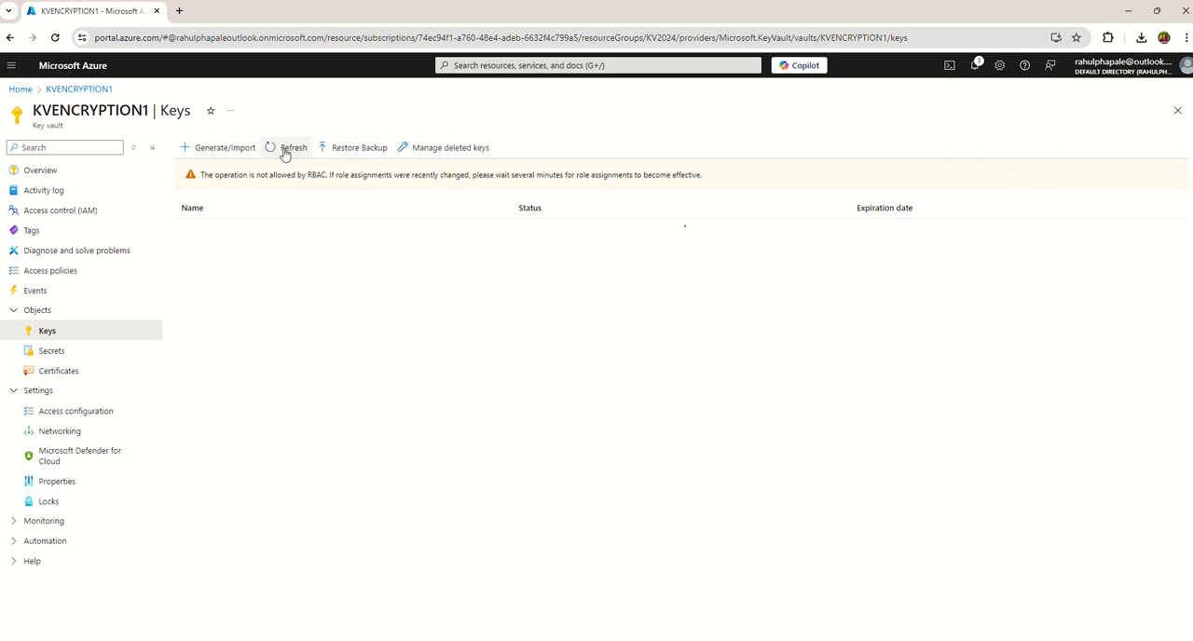
click(224, 147)
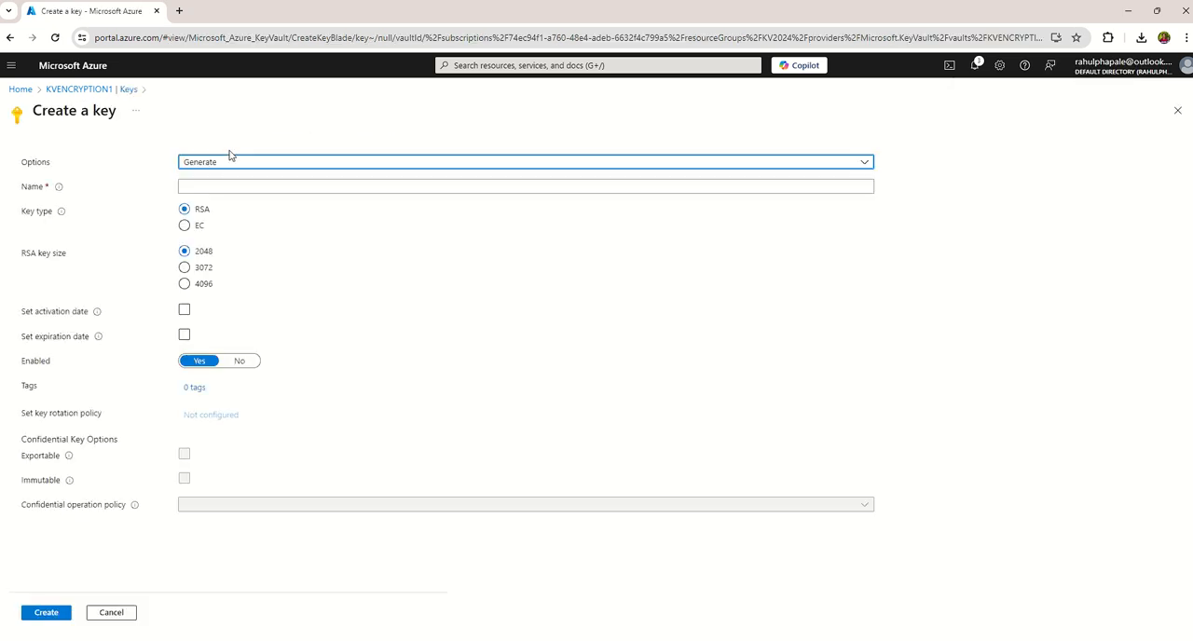
click(526, 187)
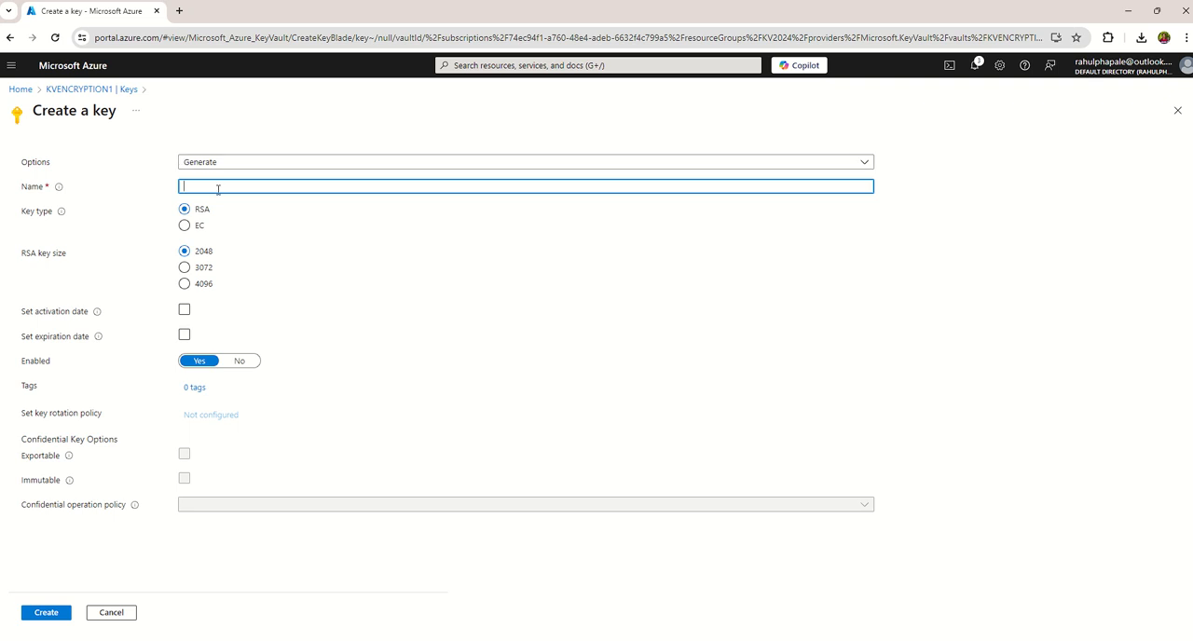
text(test)
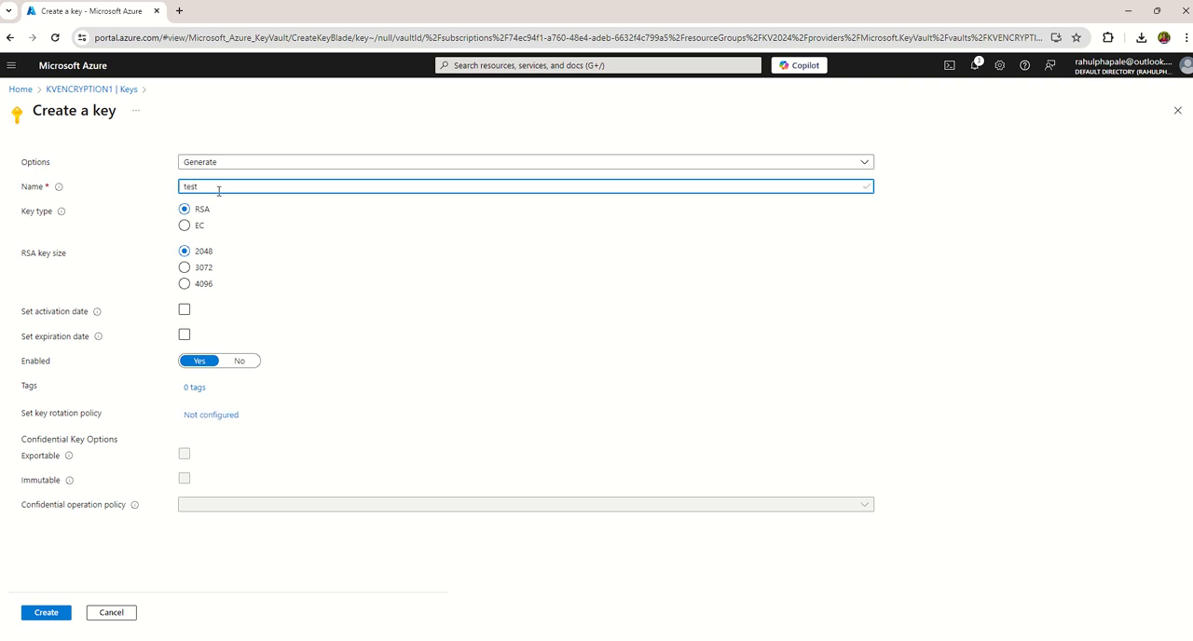
text(1)
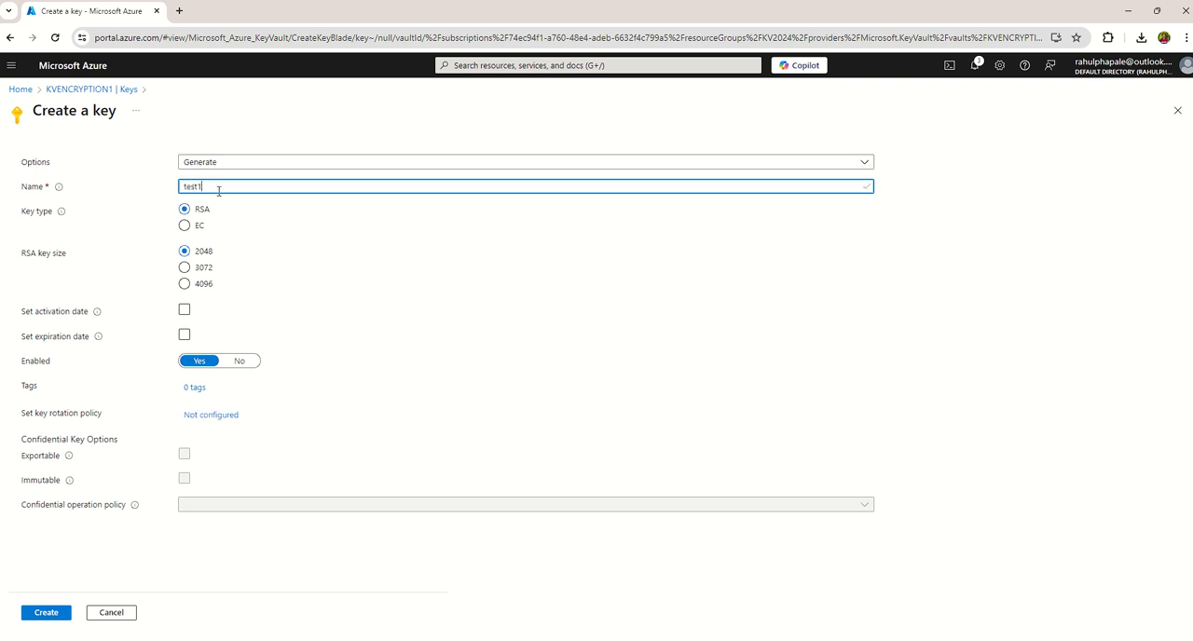
text(key)
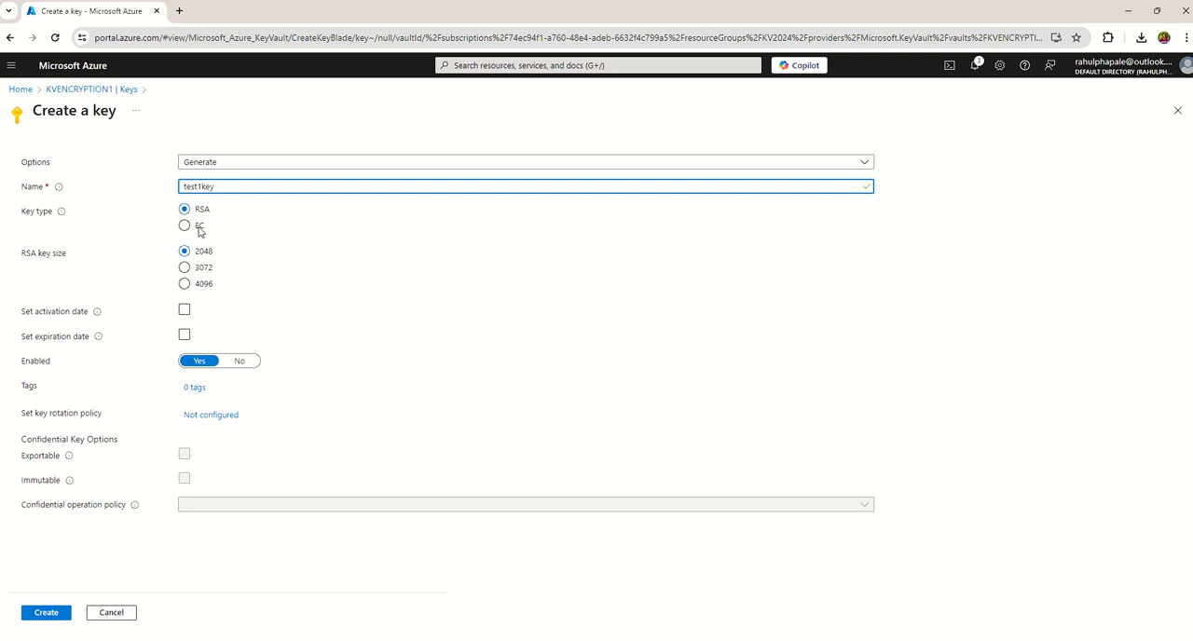
Keep the key type RSA 2048 and set an expiration date of 11/14/2025.
click(184, 225)
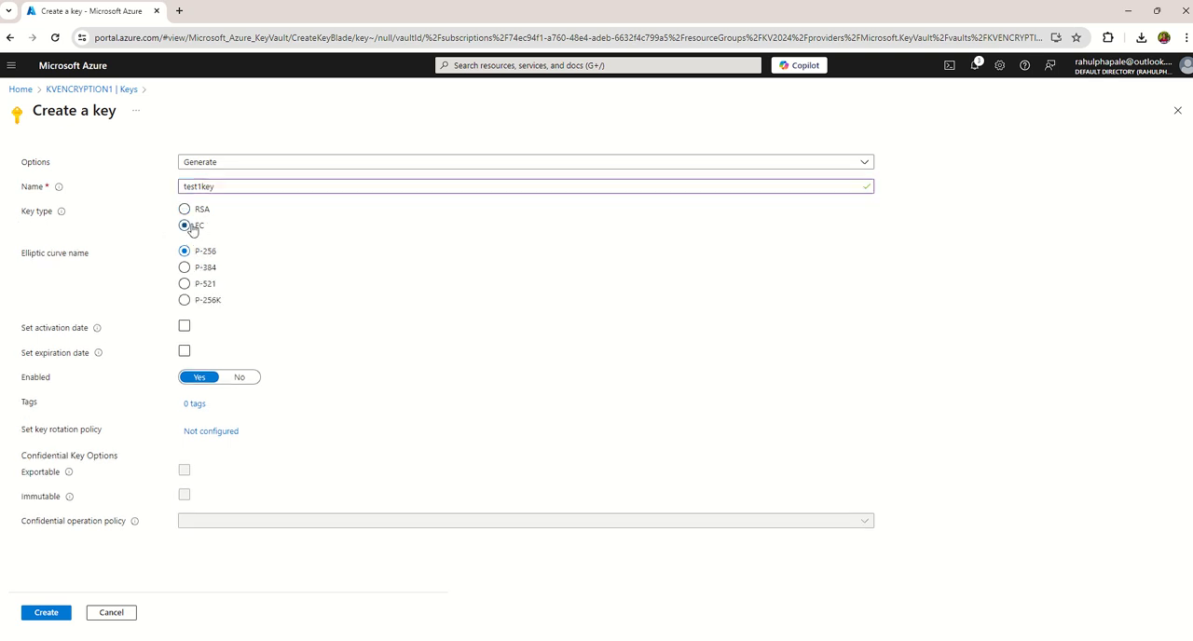
click(184, 209)
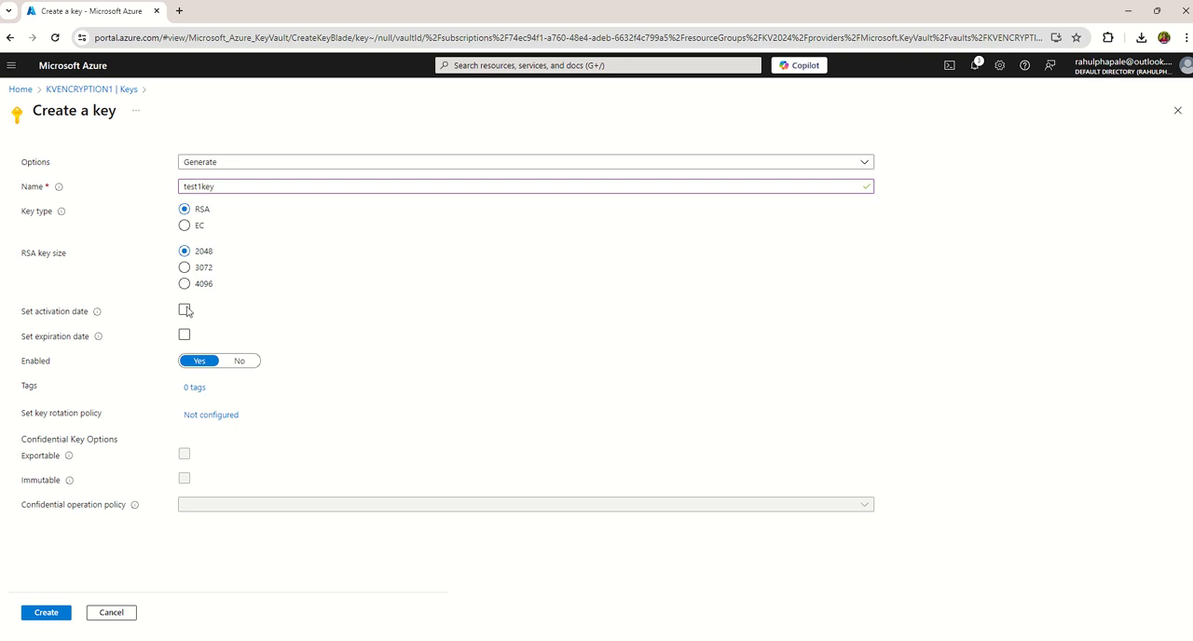
click(182, 336)
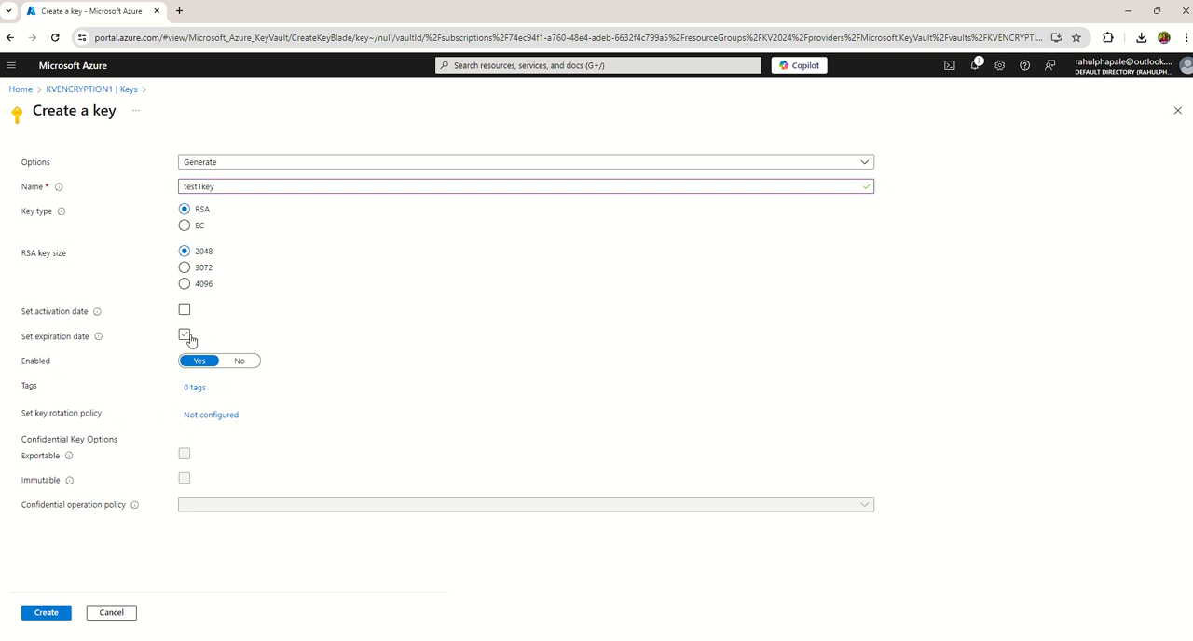
click(182, 334)
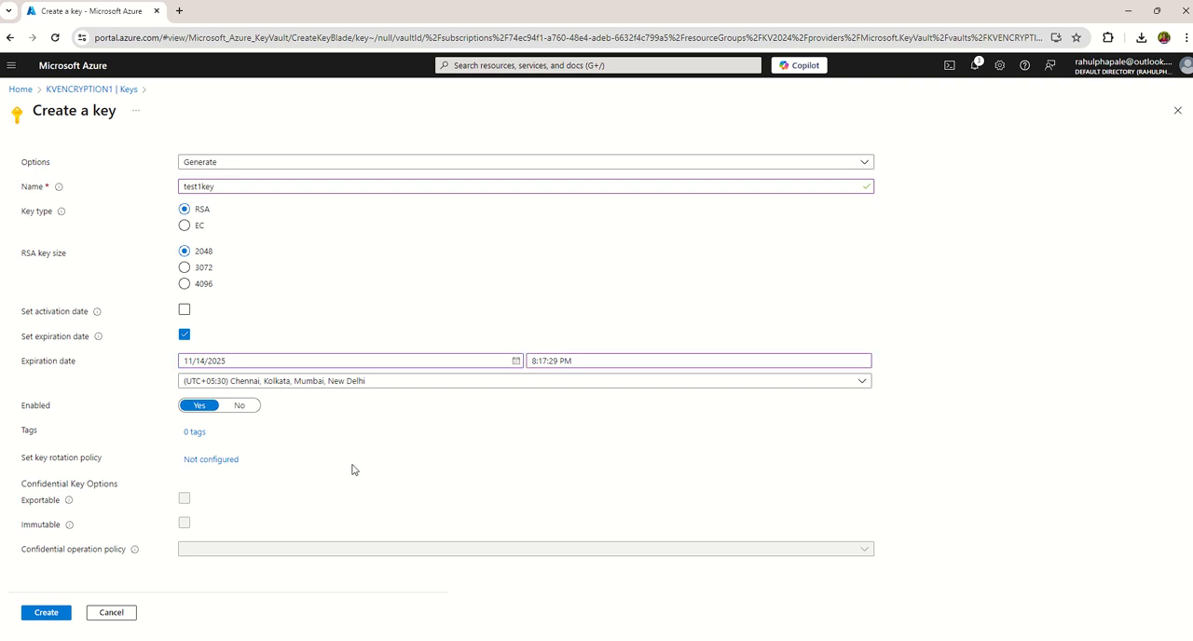
mouse_move(211, 460)
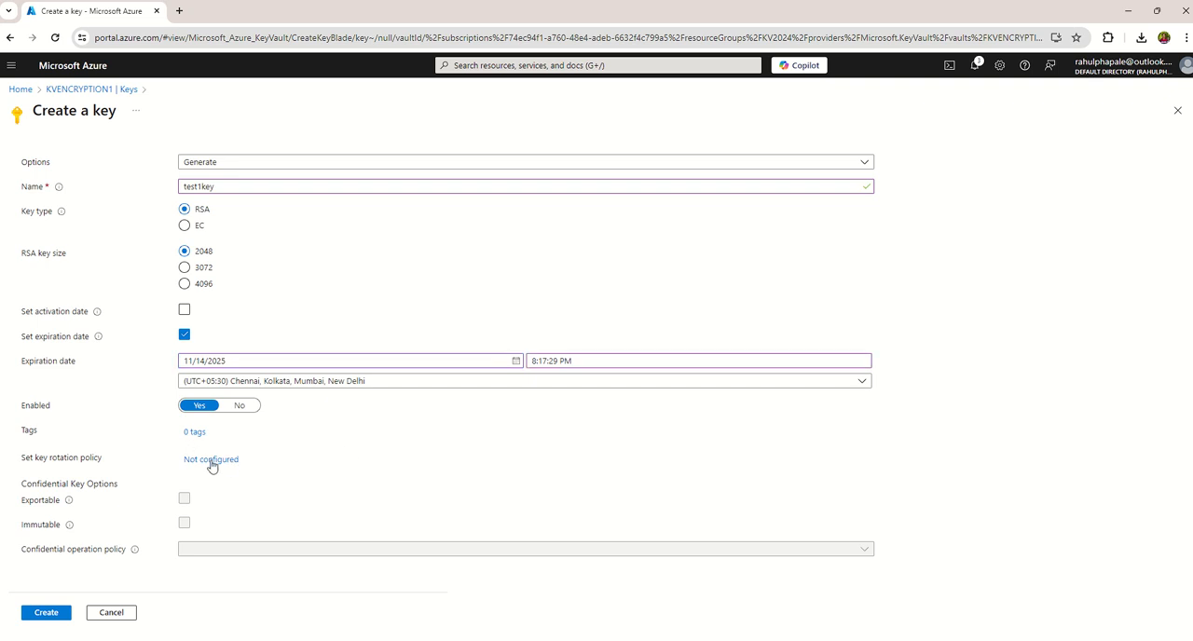
Configure testKey's rotation policy: expiry time entered (30, then 40 days), auto rotation enabled, rotation time 23 days.
click(210, 459)
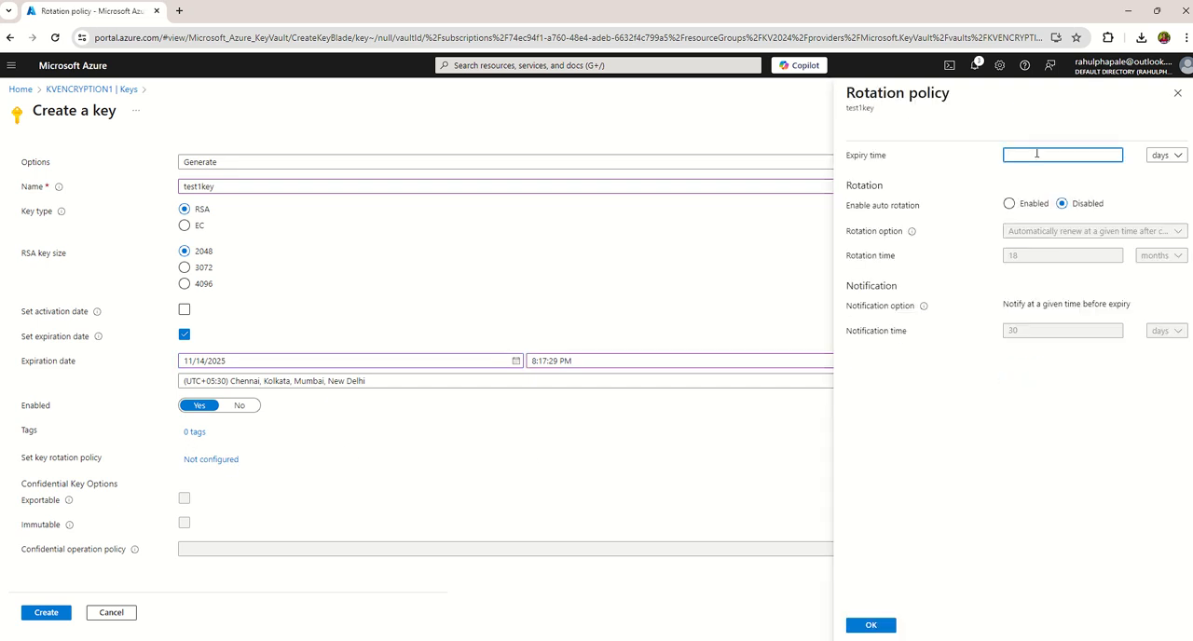
text(30)
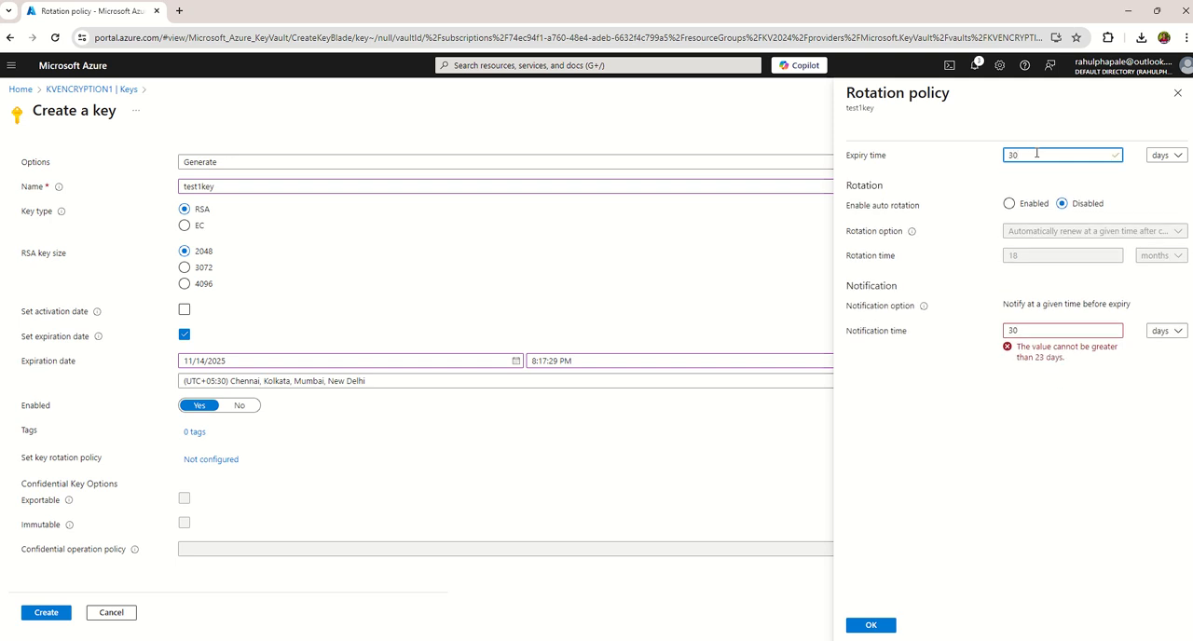
click(1008, 203)
text(90)
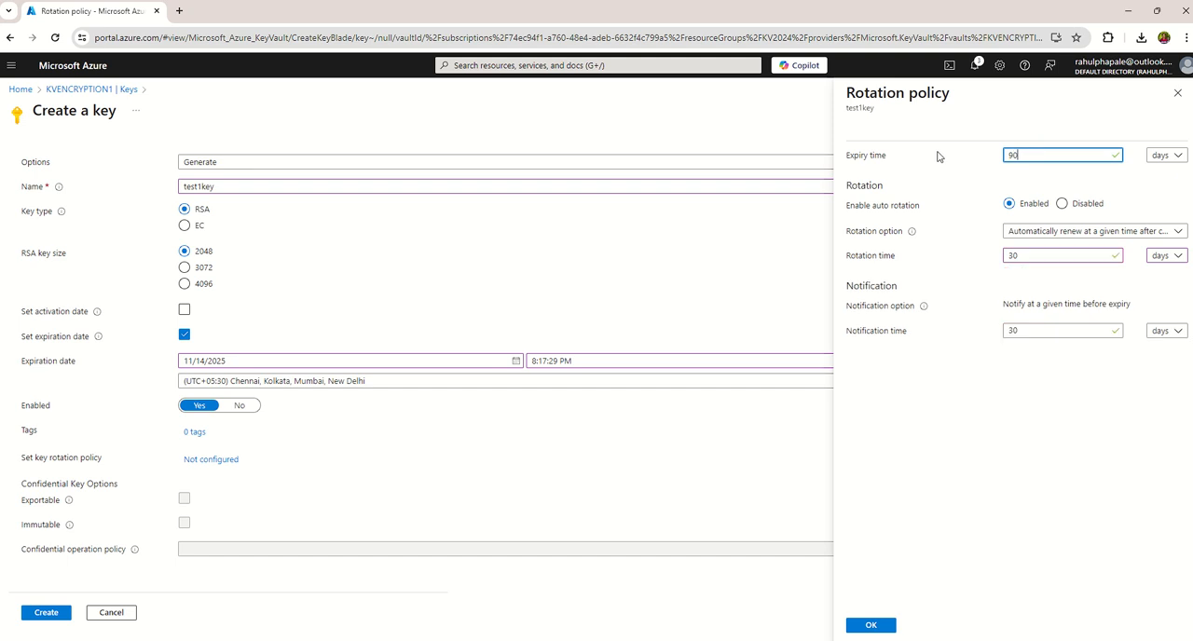
key(Backspace)
text(3)
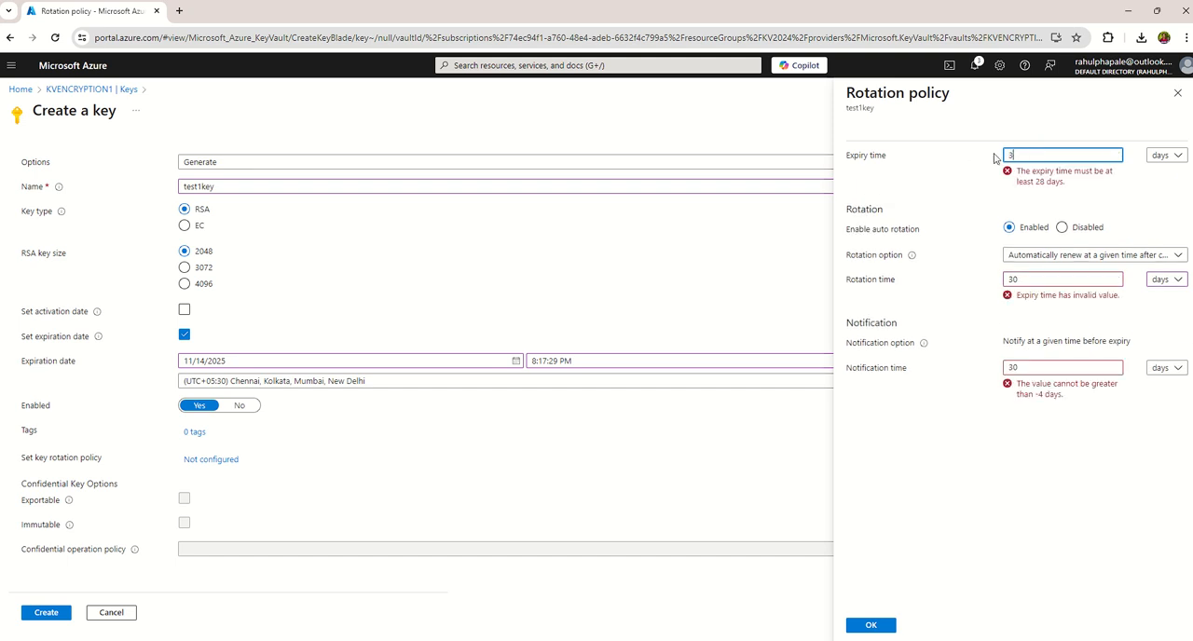
text(40)
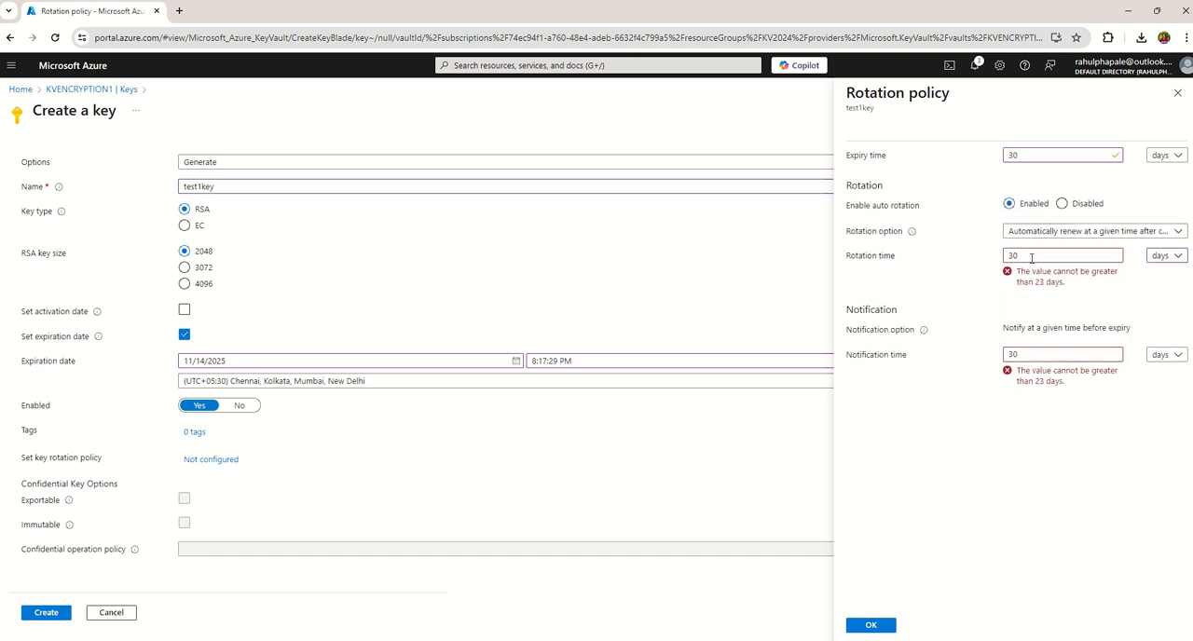
triple_click(1062, 254)
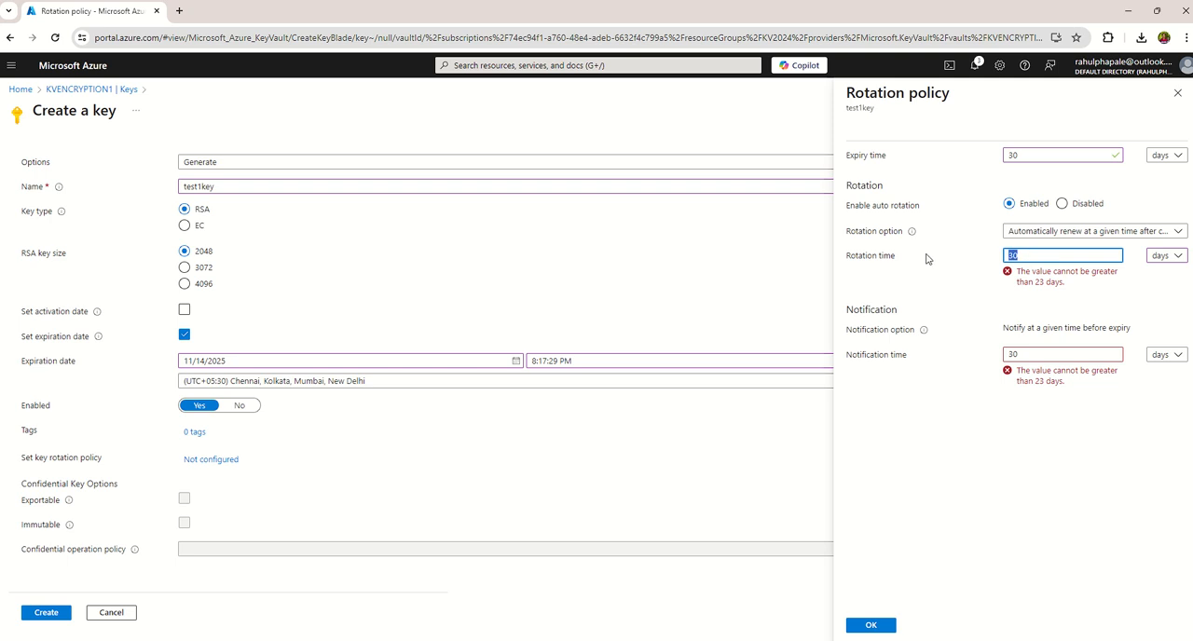
mouse_move(1037, 252)
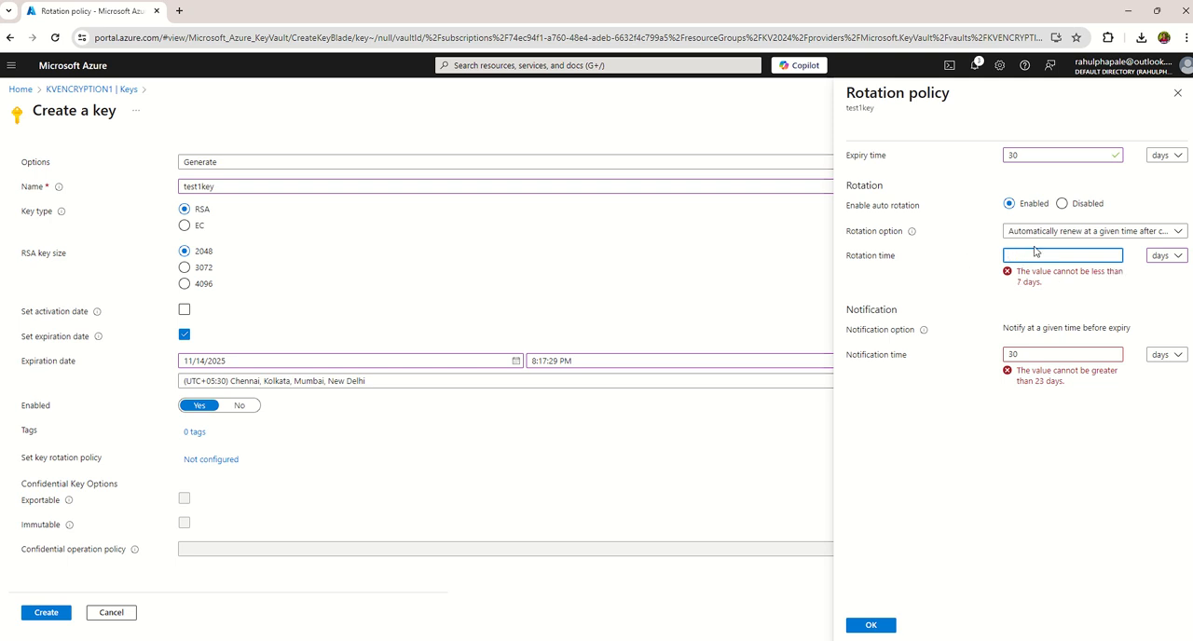
text(23)
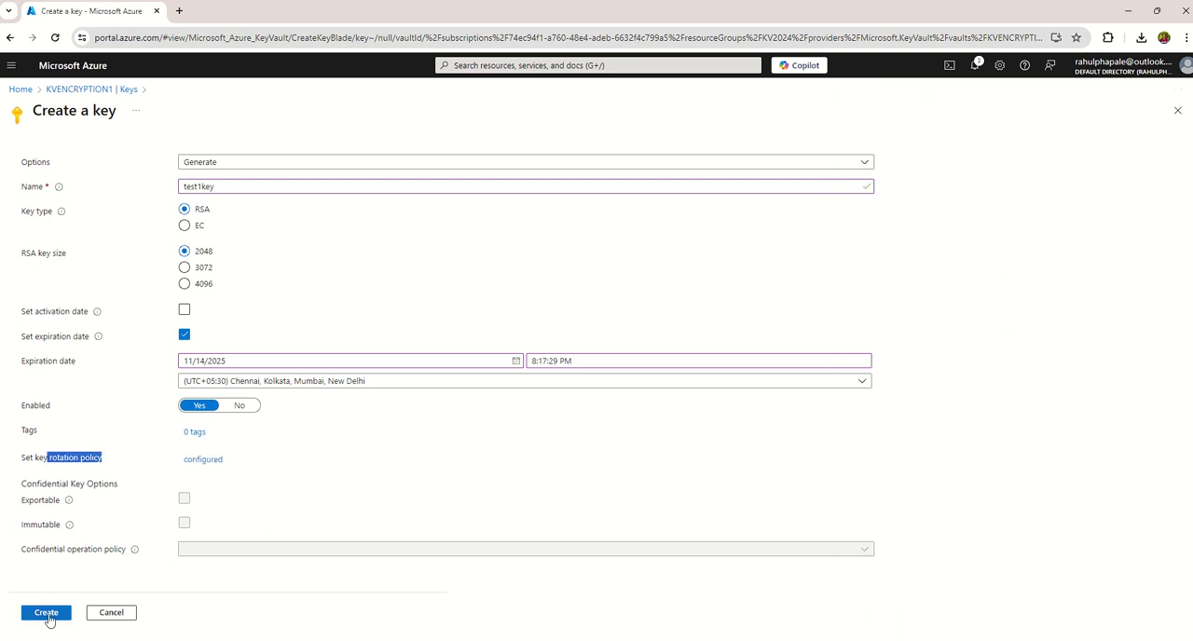
Create testKey, then browse the vault's Secrets, Certificates and Overview pages.
click(45, 611)
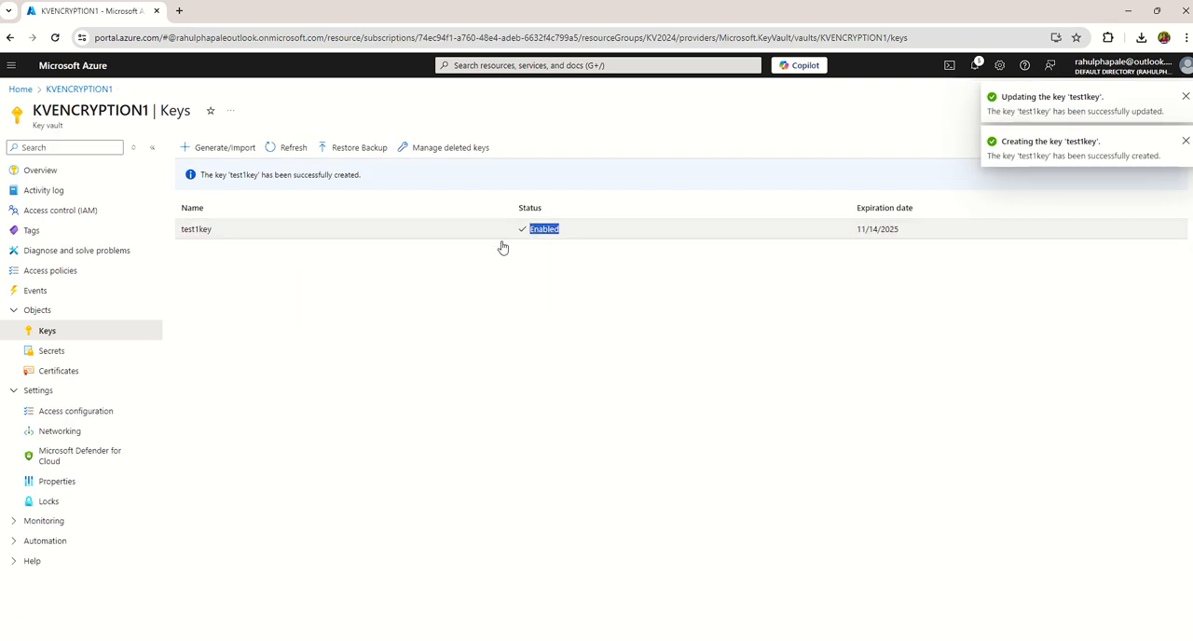
click(52, 350)
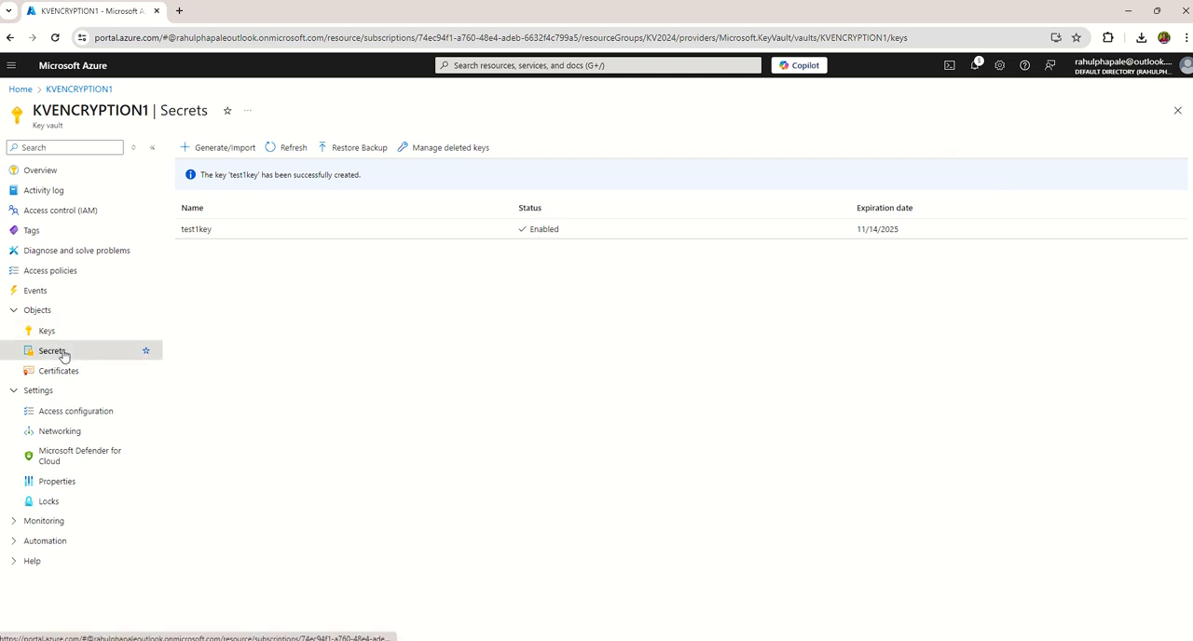
click(52, 350)
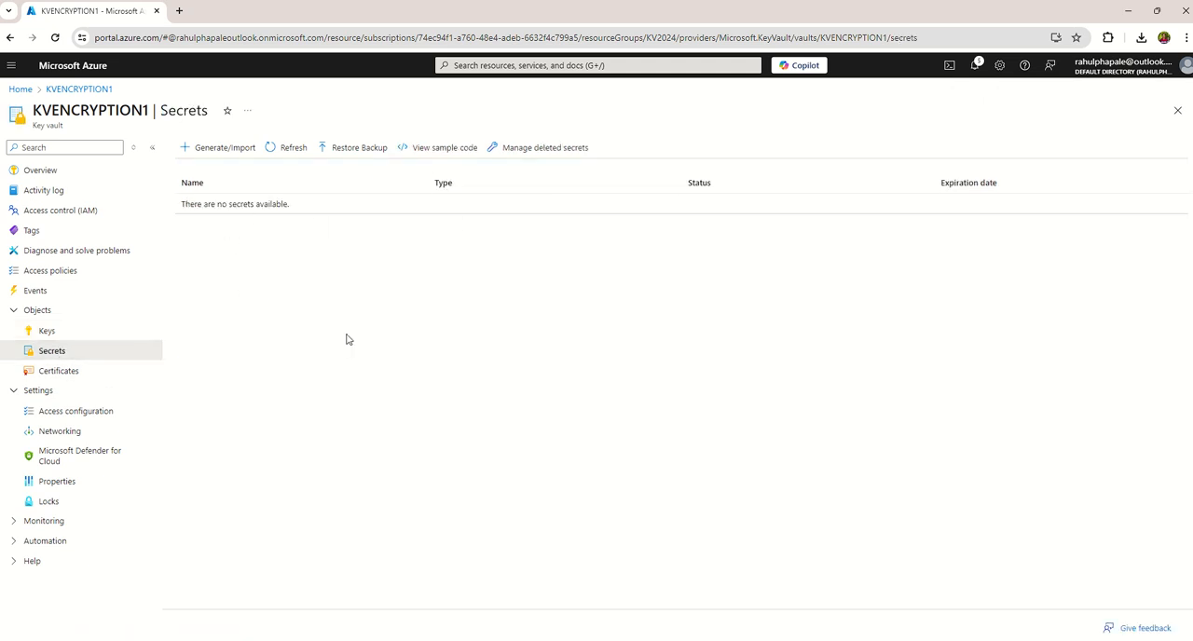
click(60, 369)
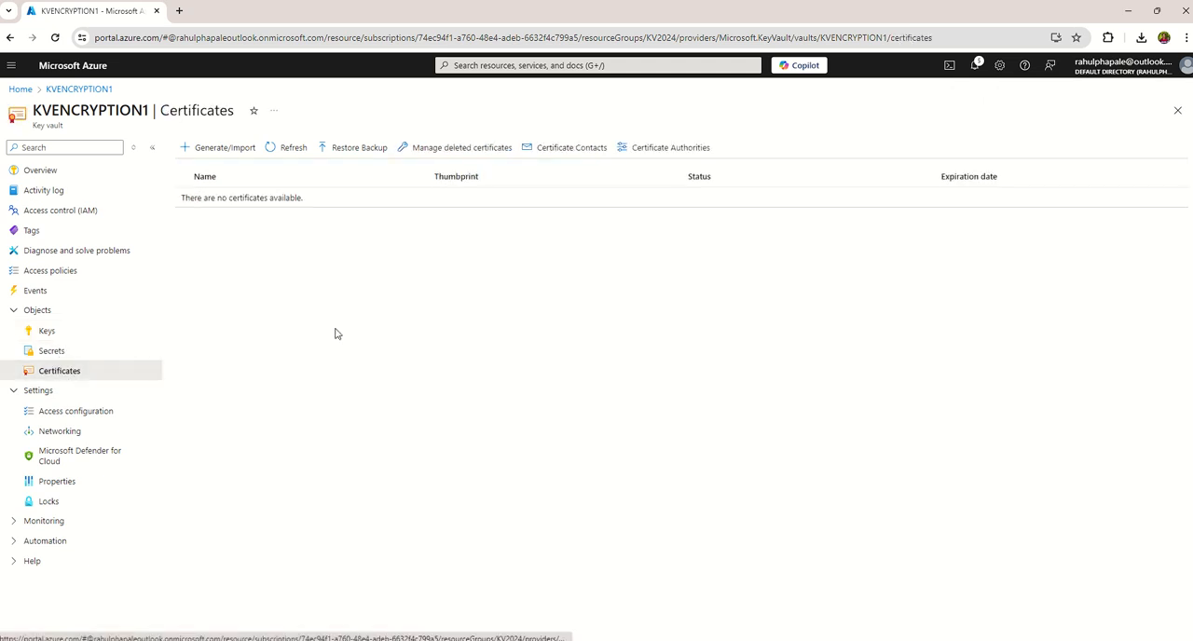
click(41, 170)
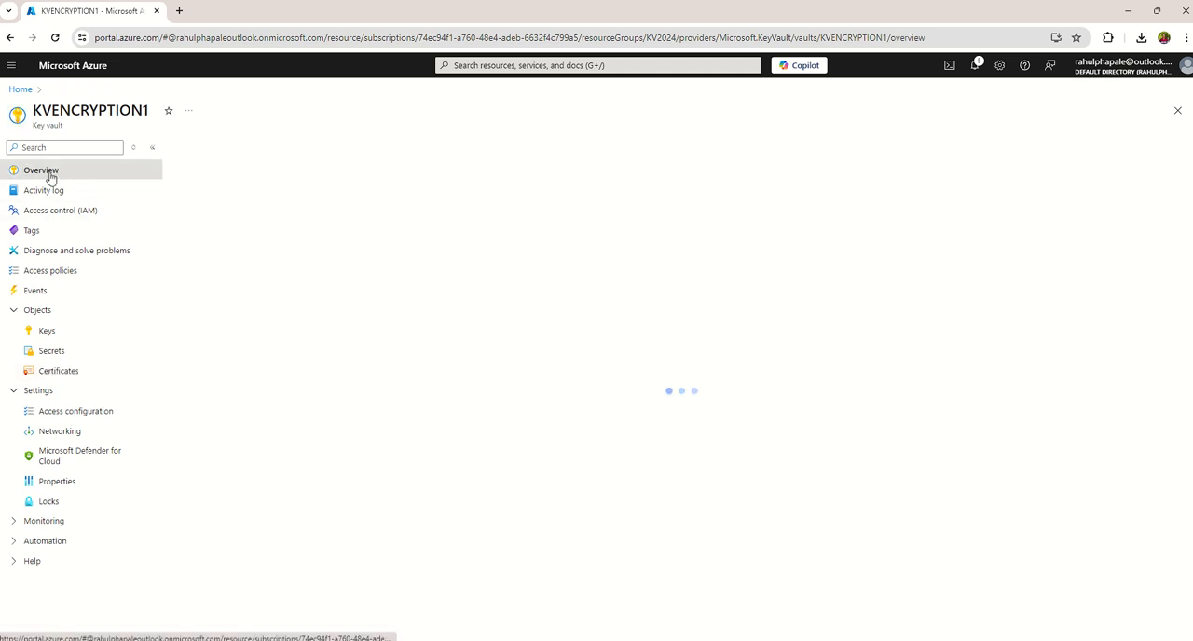
click(41, 170)
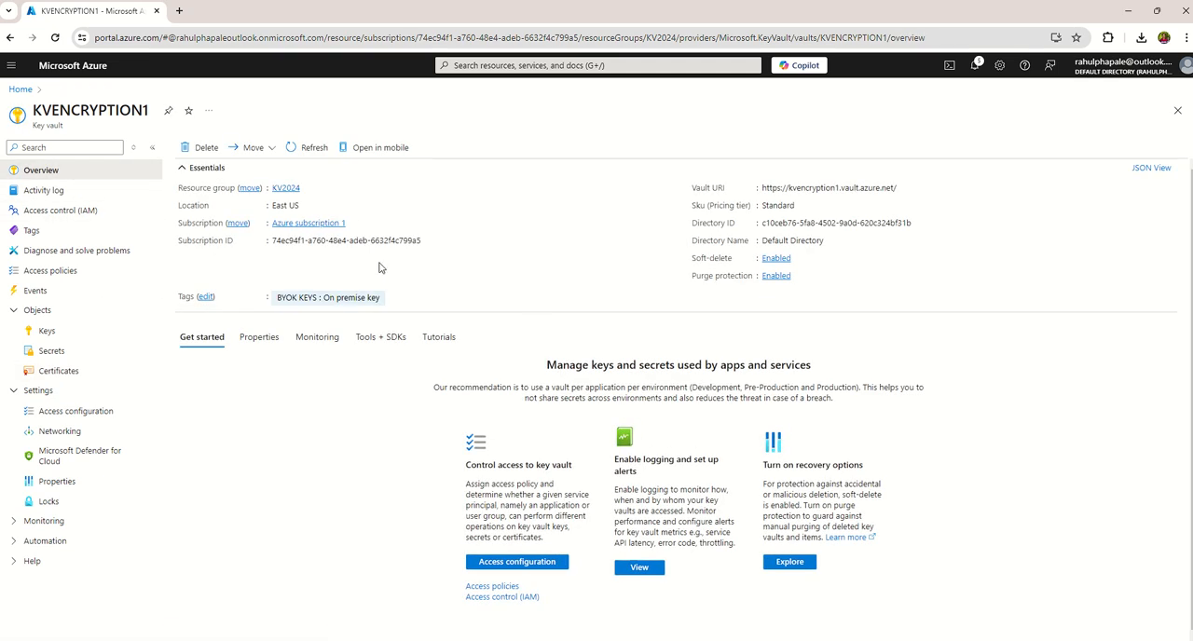
mouse_move(155, 391)
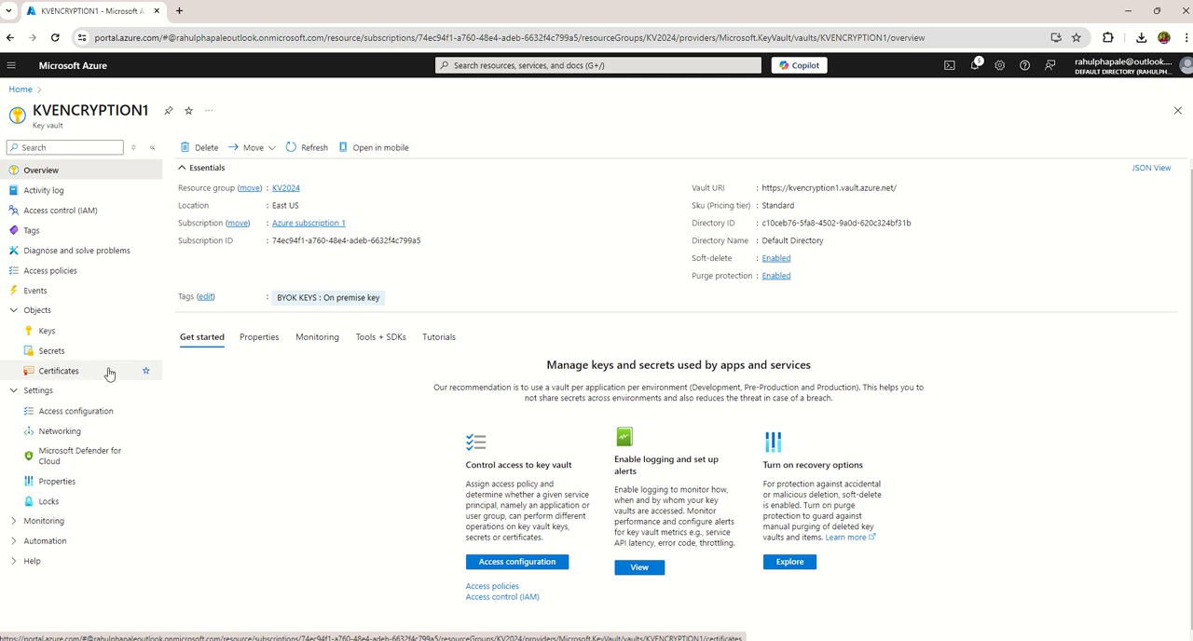
mouse_move(496, 211)
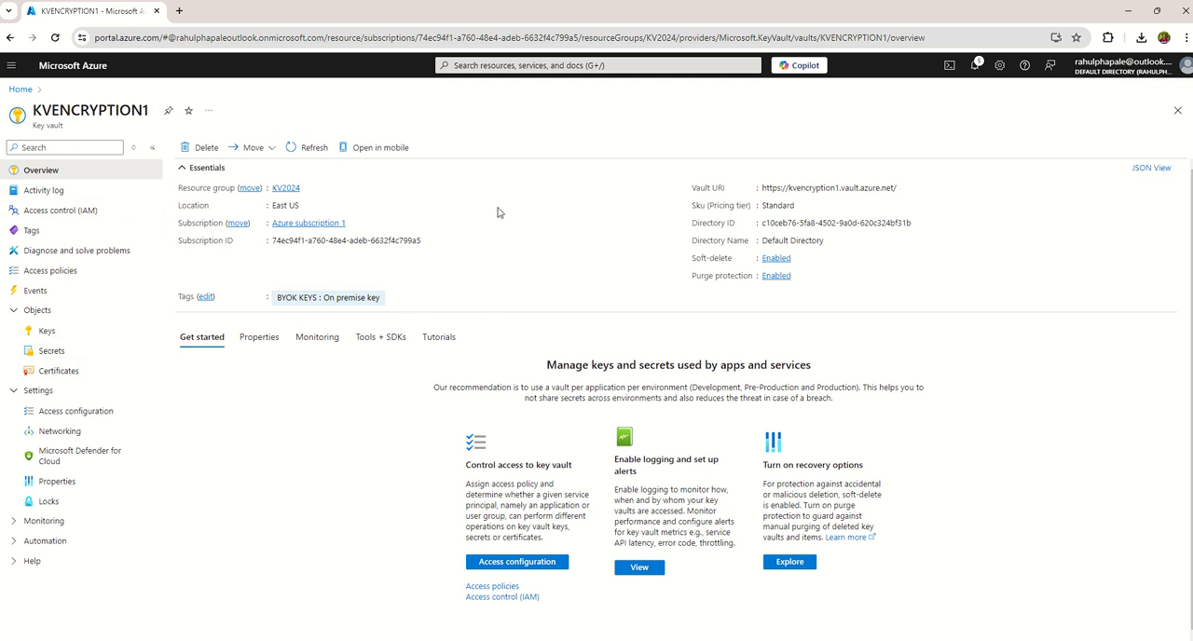
mouse_move(468, 257)
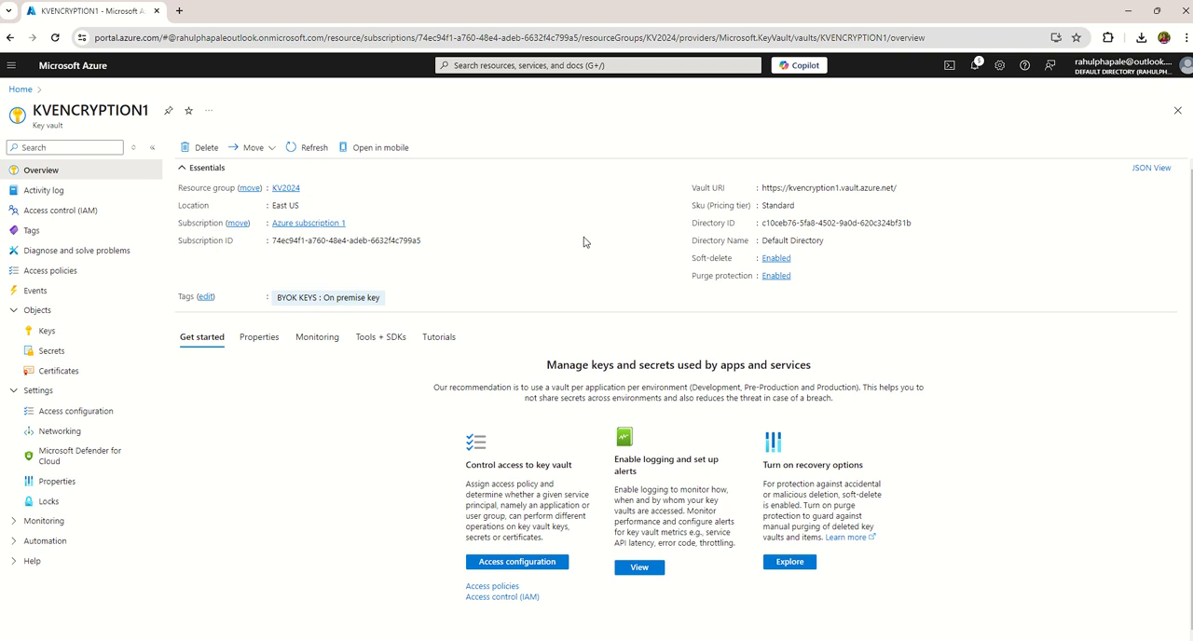
mouse_move(364, 199)
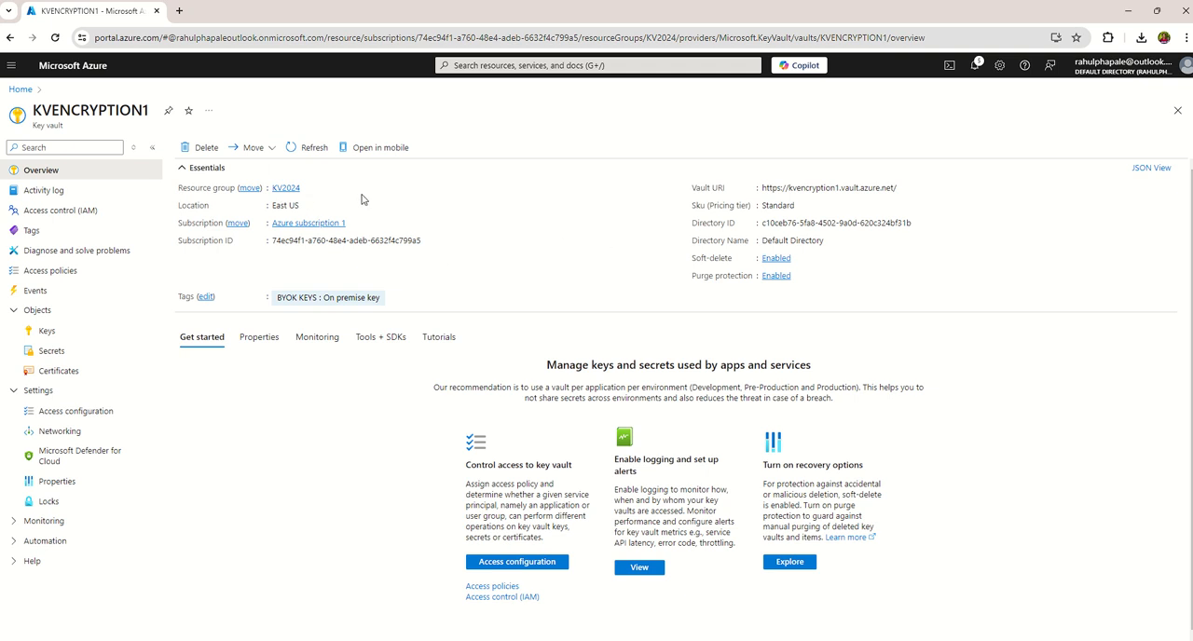